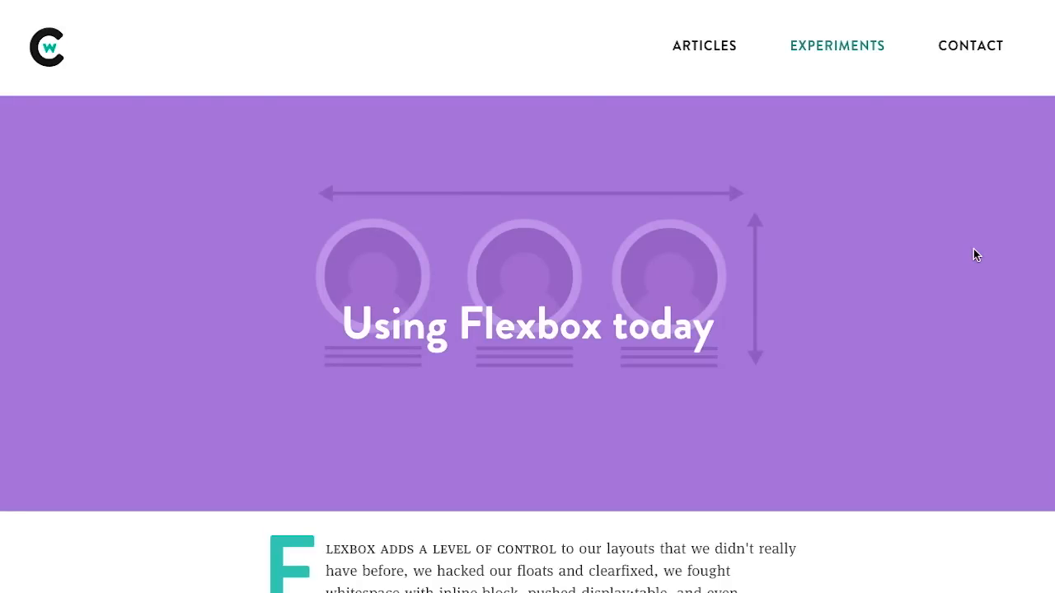
mouse_move(652, 492)
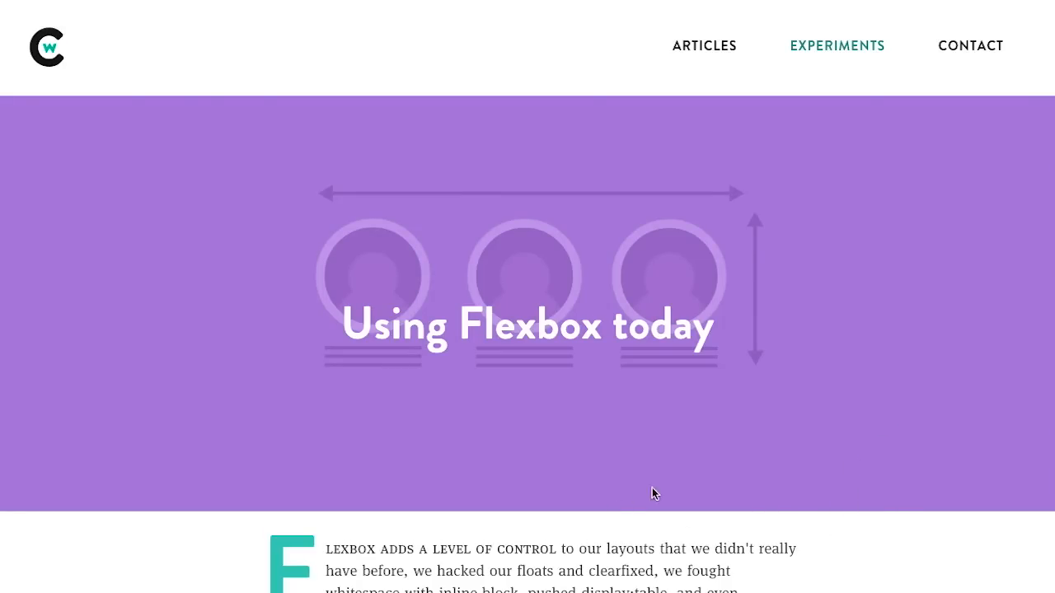
mouse_move(712, 292)
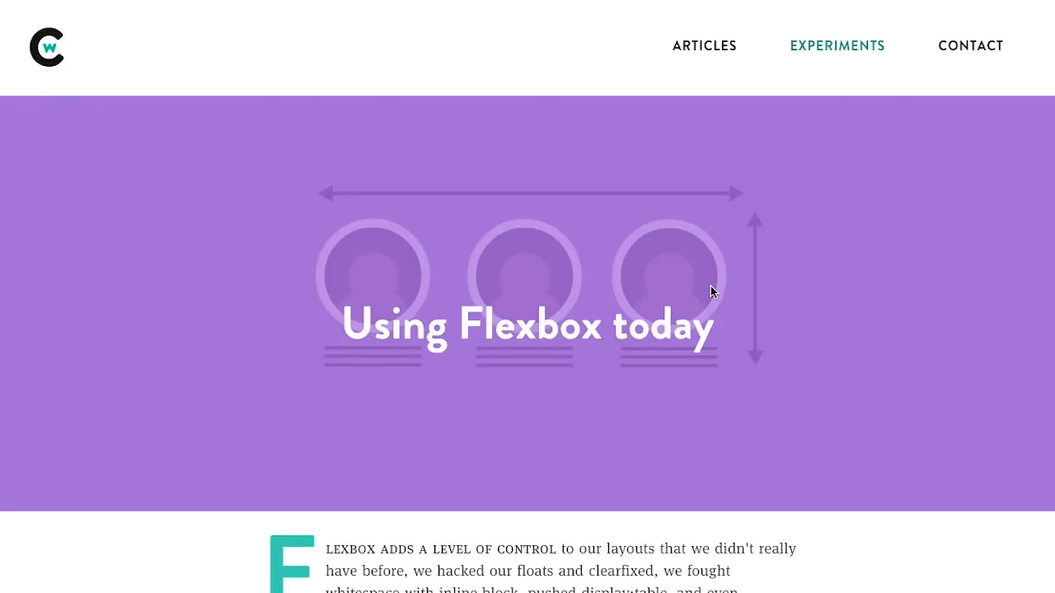
mouse_move(746, 384)
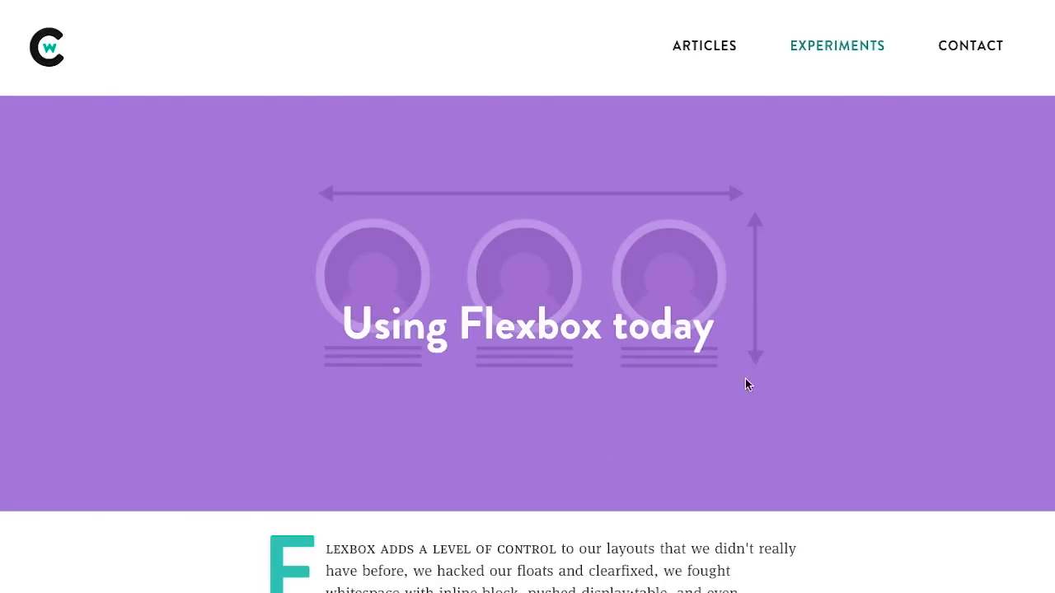
mouse_move(829, 287)
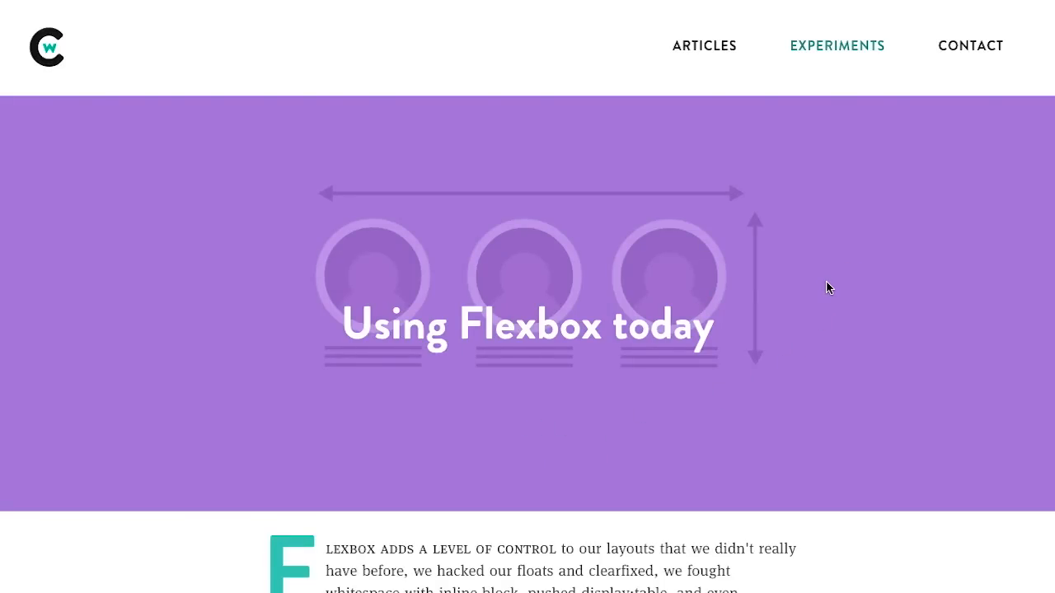
- Scroll the Flexbox article past the Card, Split screen and Pinned Layouts examples to Newspaper and ad units
scroll(down, 3)
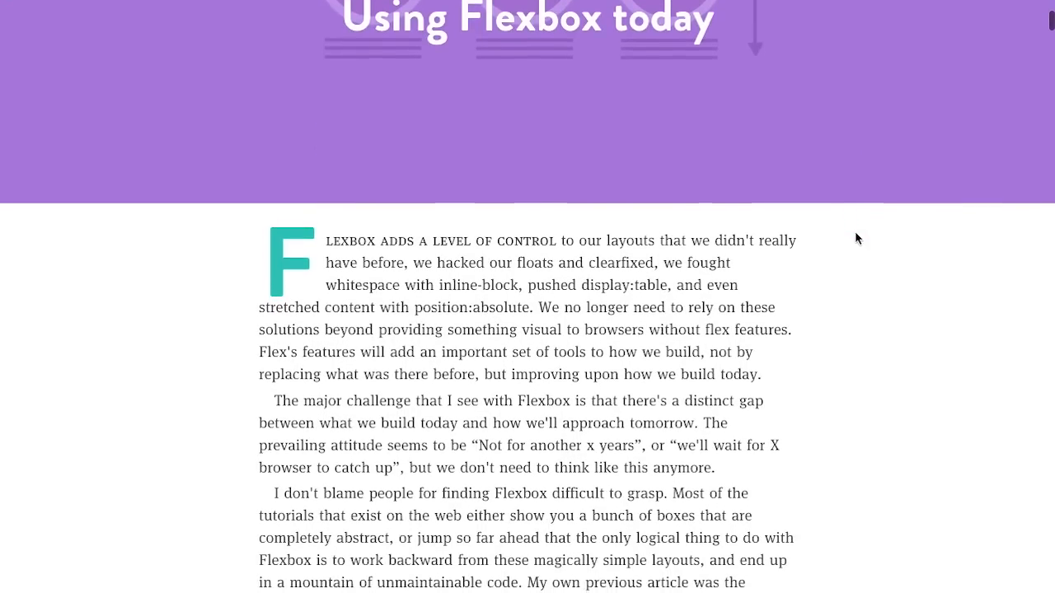
scroll(down, 3)
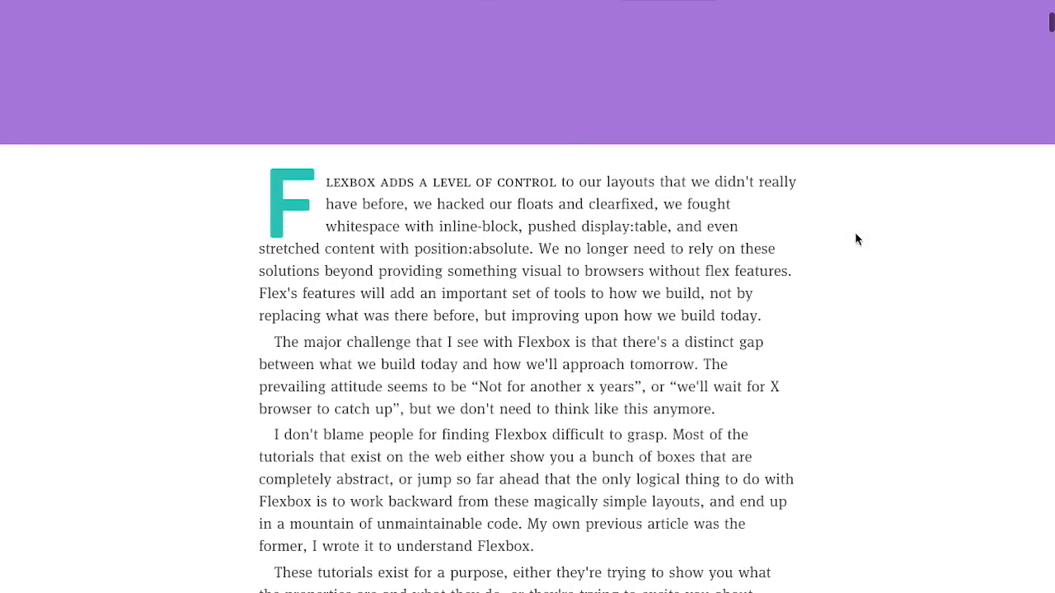
mouse_move(791, 237)
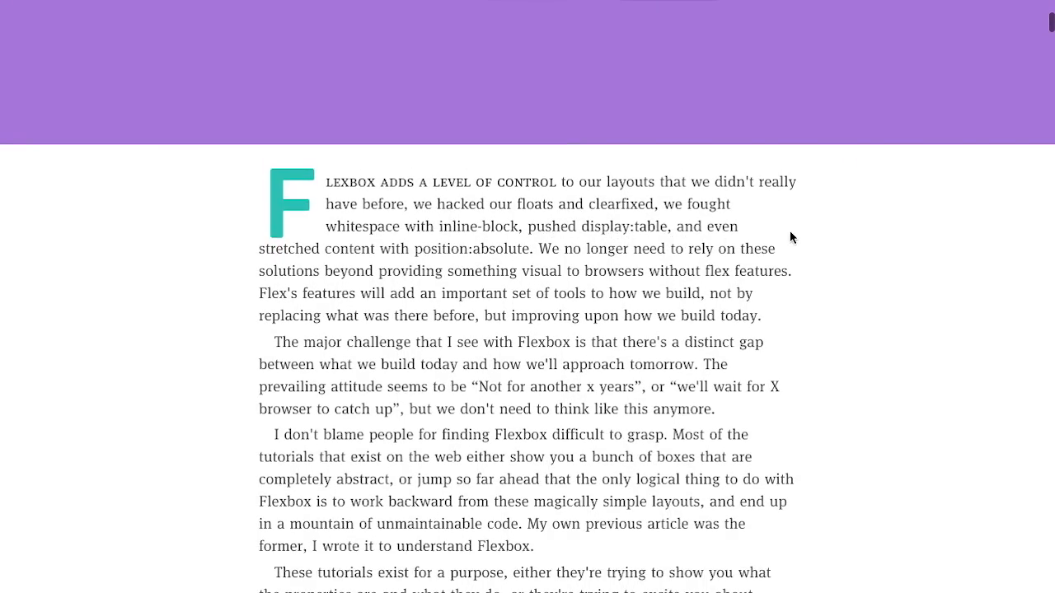
mouse_move(534, 254)
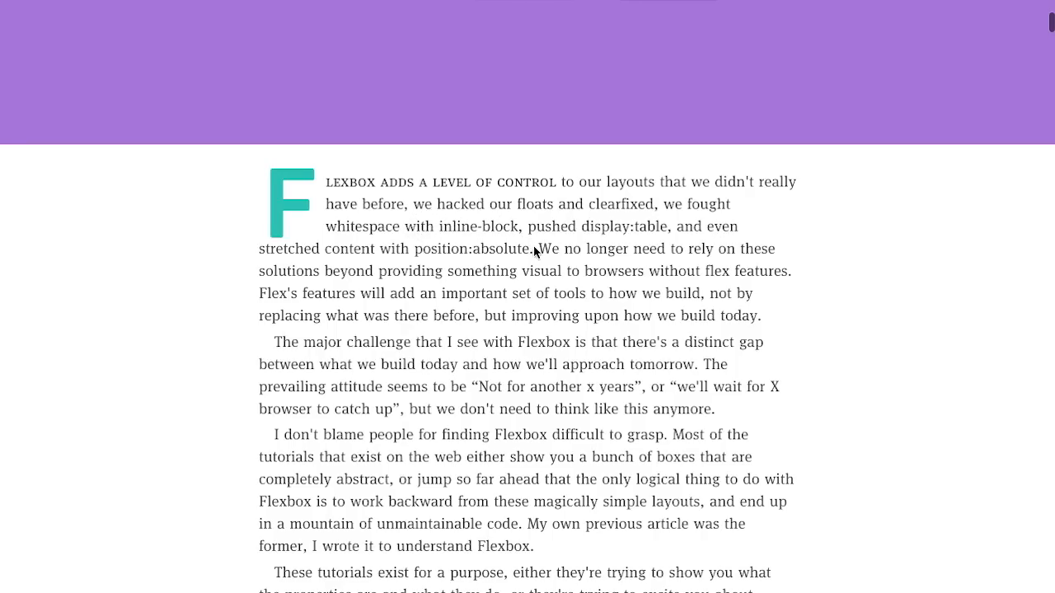
mouse_move(806, 234)
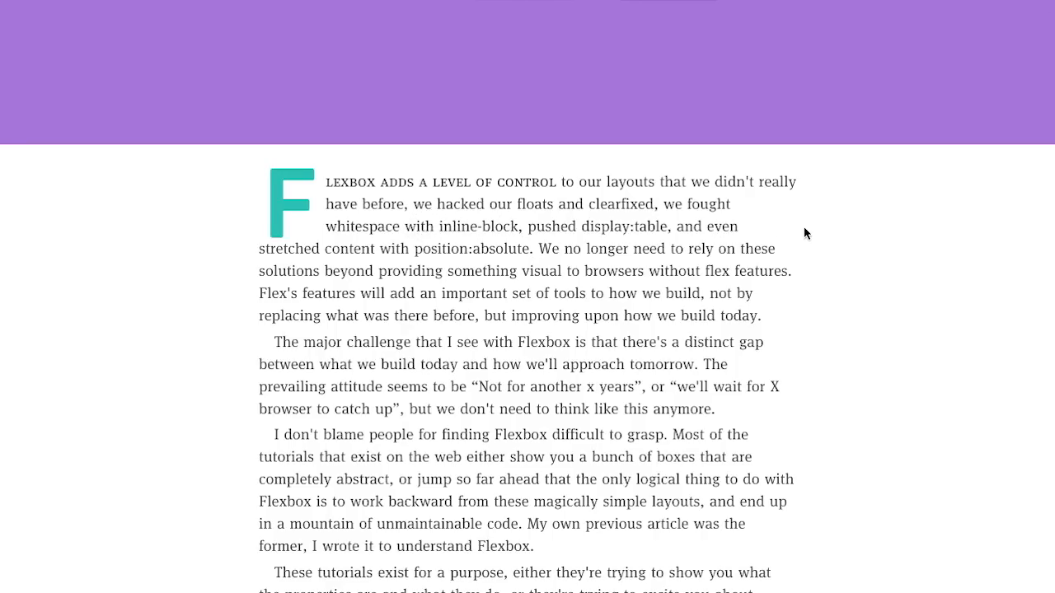
mouse_move(834, 239)
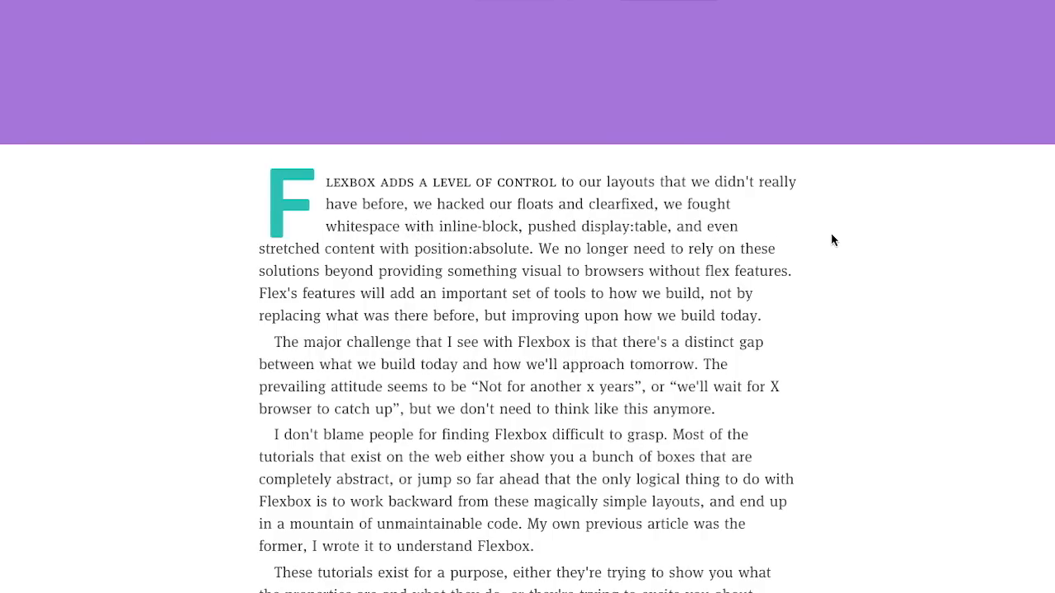
scroll(down, 3)
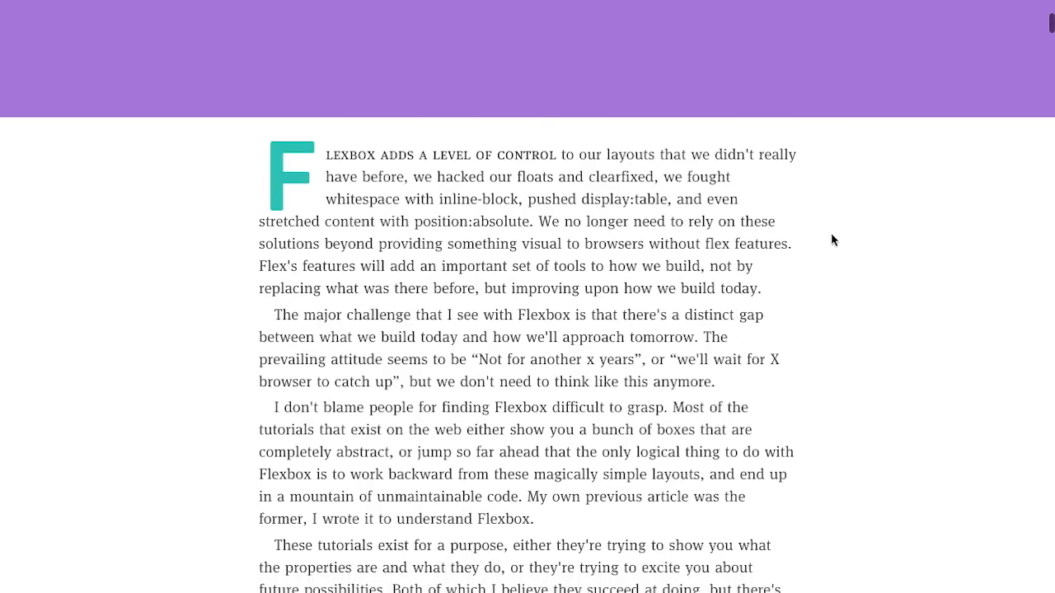
scroll(down, 3)
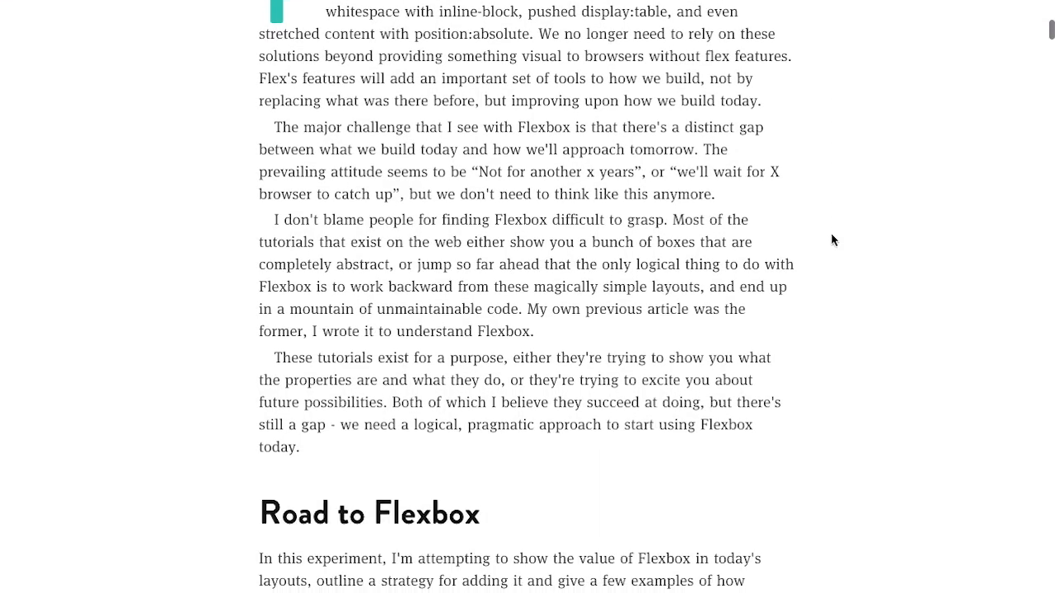
scroll(down, 3)
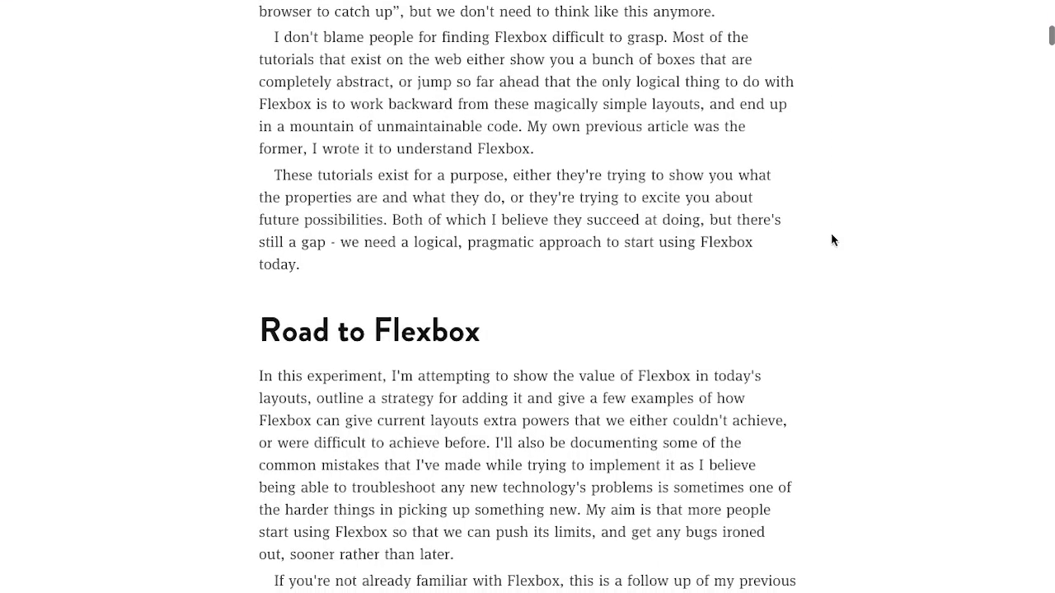
scroll(down, 3)
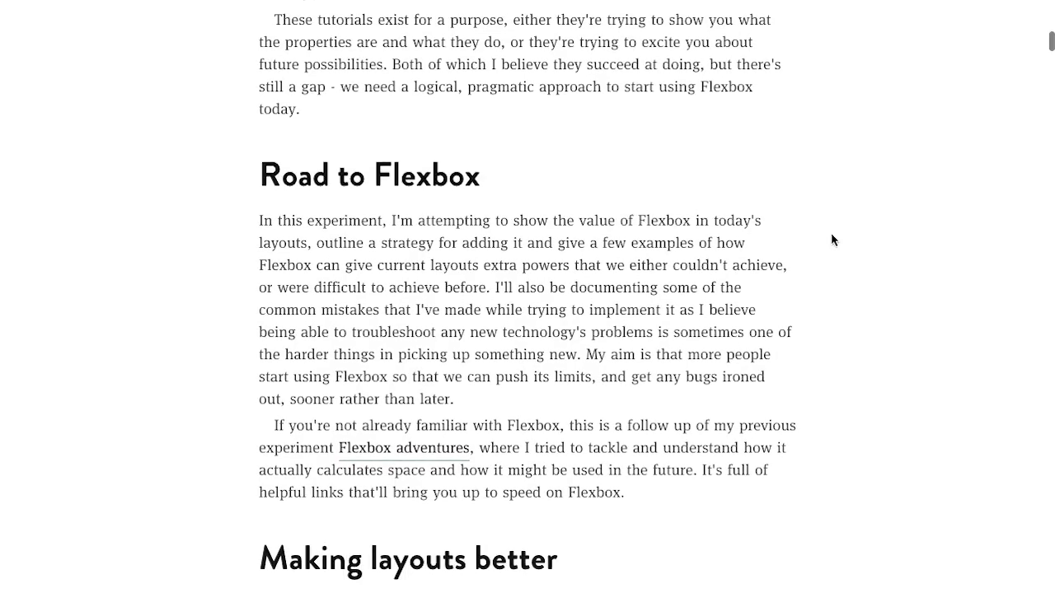
scroll(down, 3)
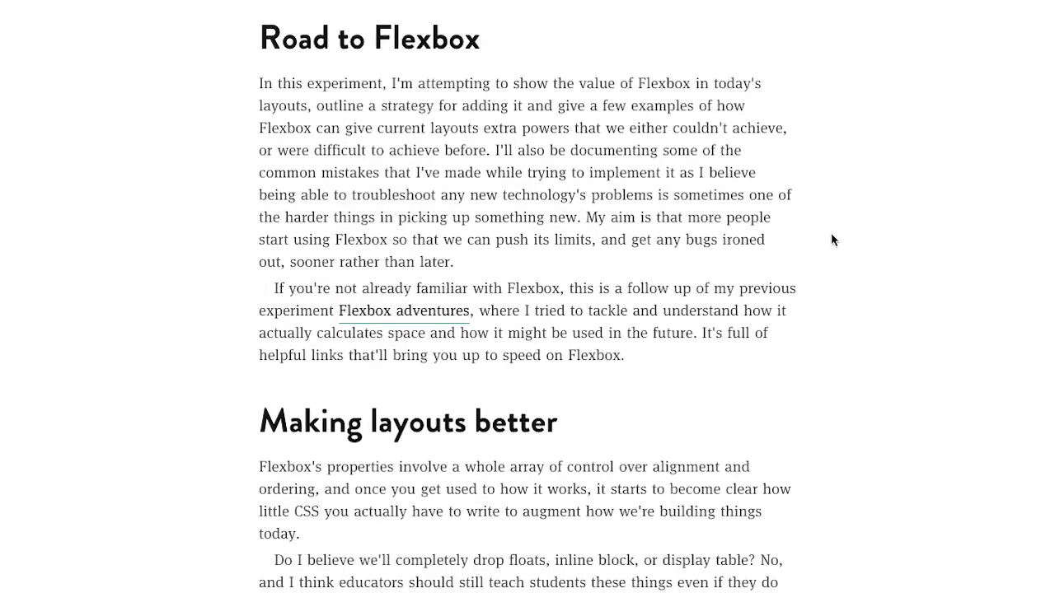
scroll(down, 3)
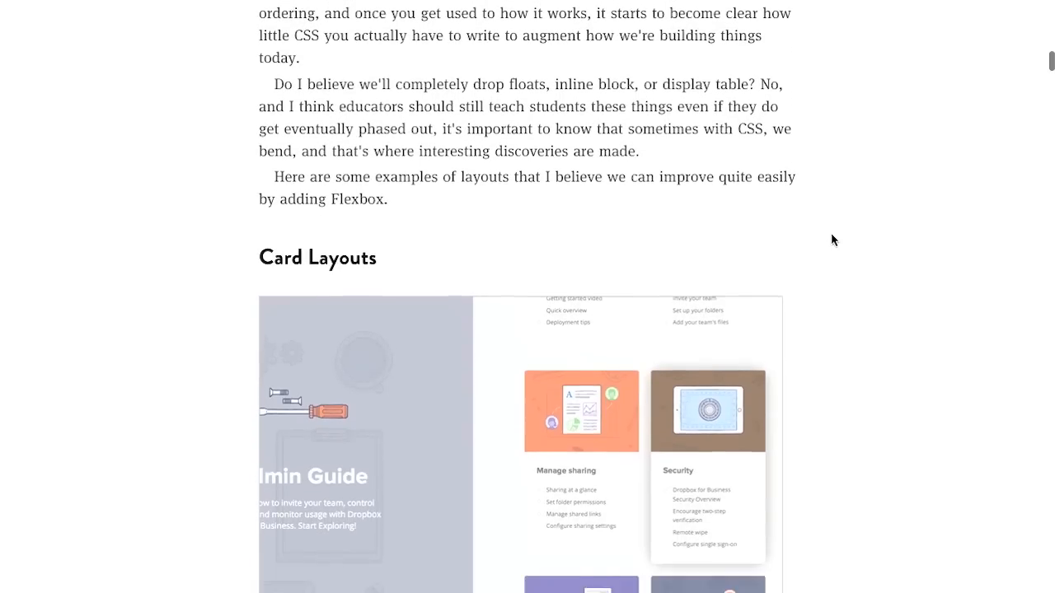
scroll(down, 3)
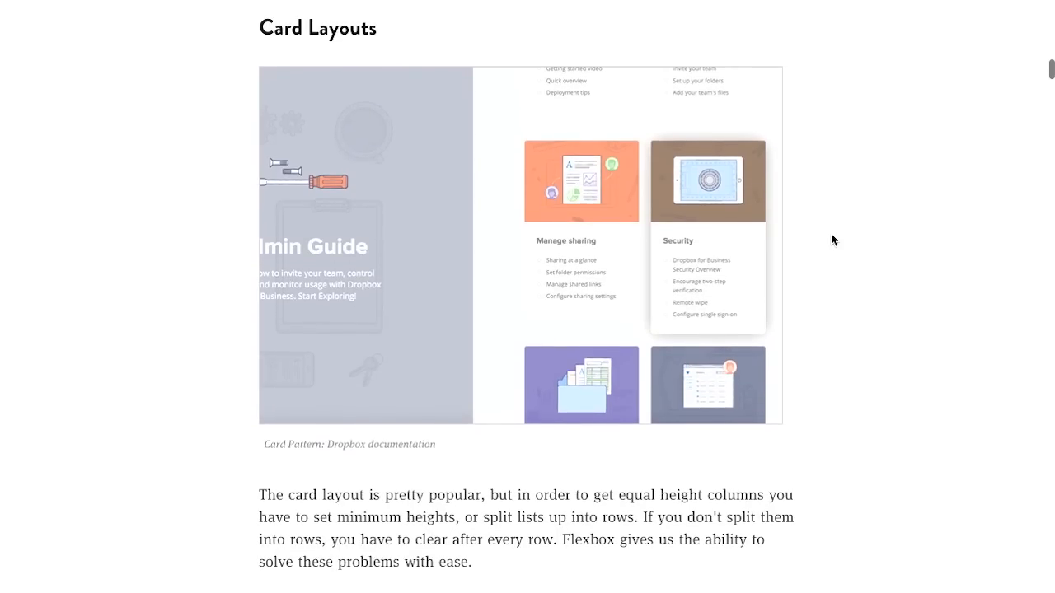
mouse_move(554, 103)
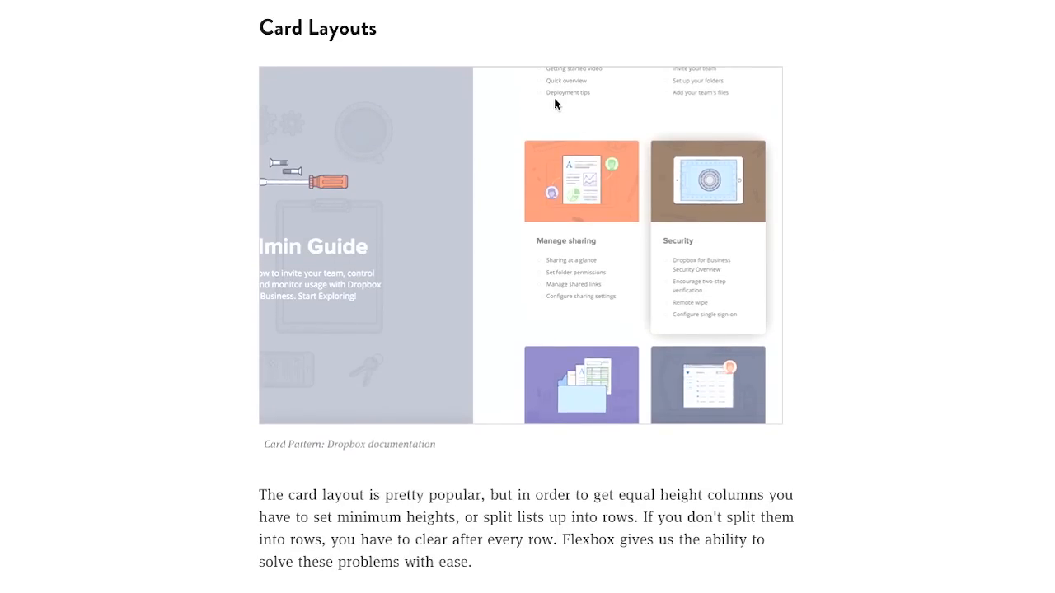
mouse_move(827, 245)
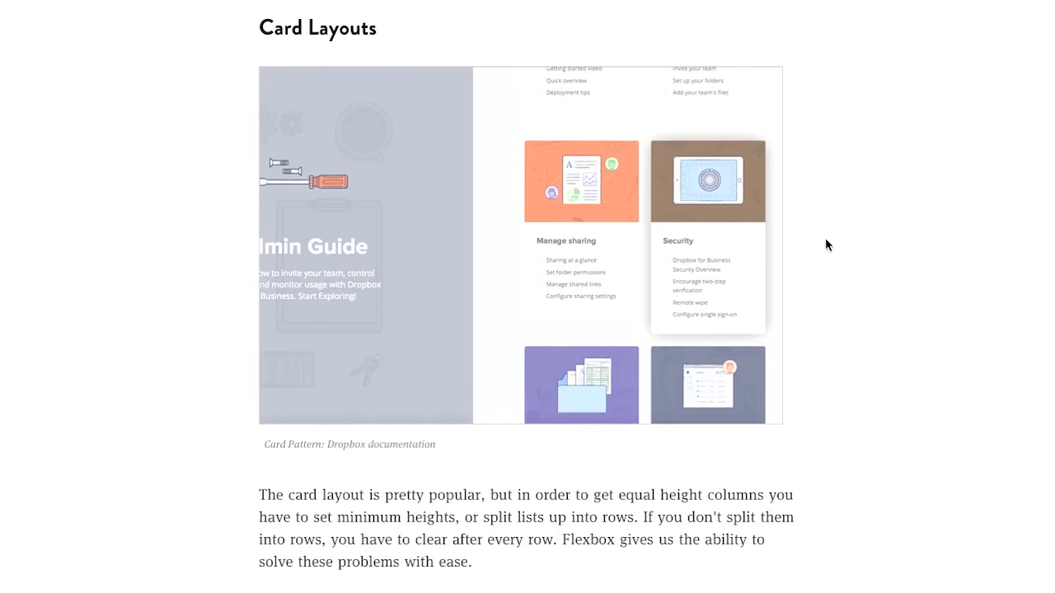
mouse_move(707, 304)
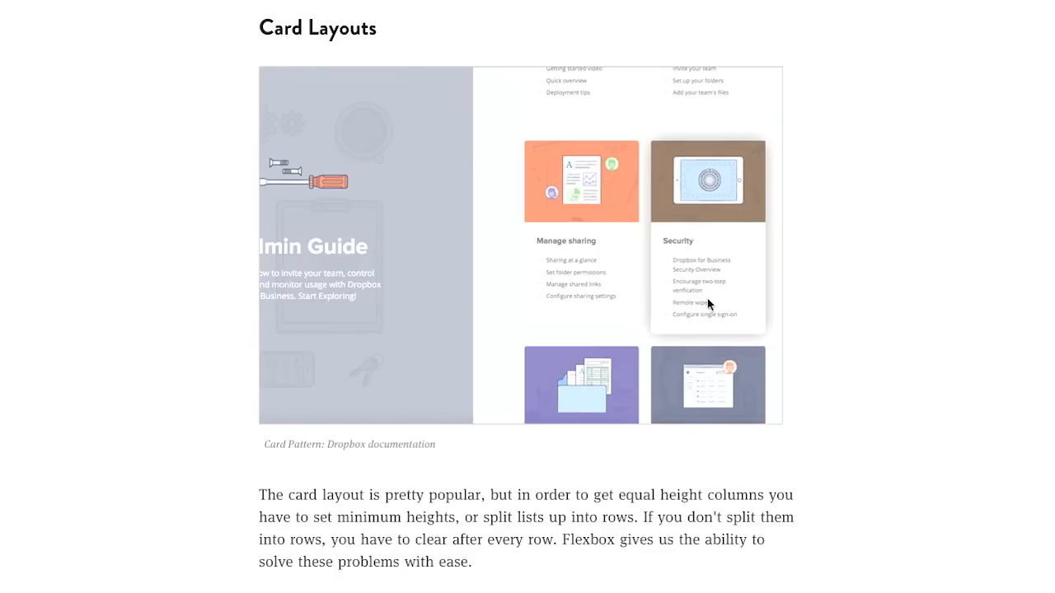
mouse_move(549, 204)
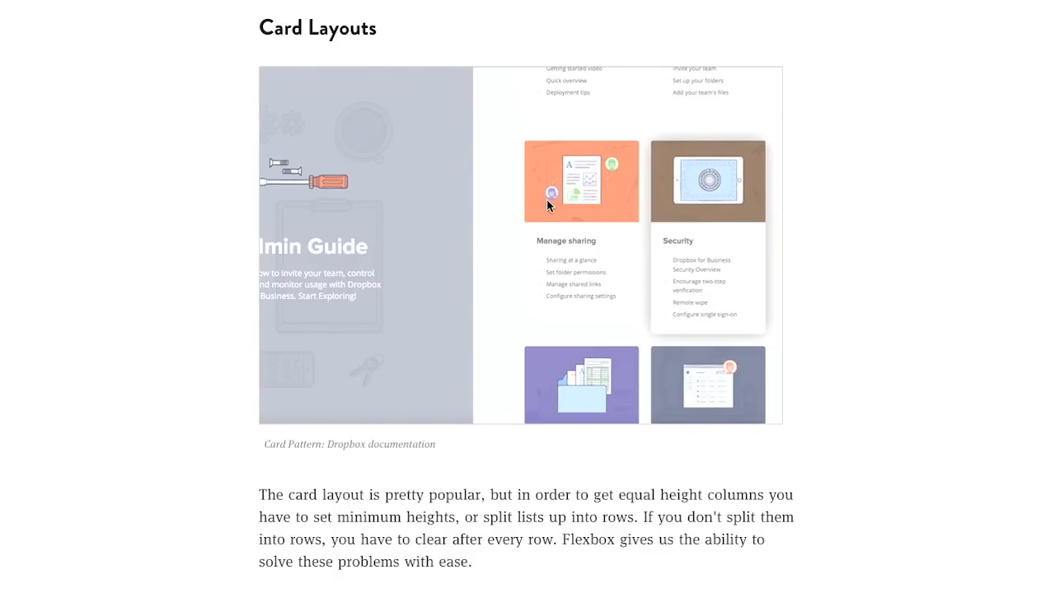
mouse_move(632, 201)
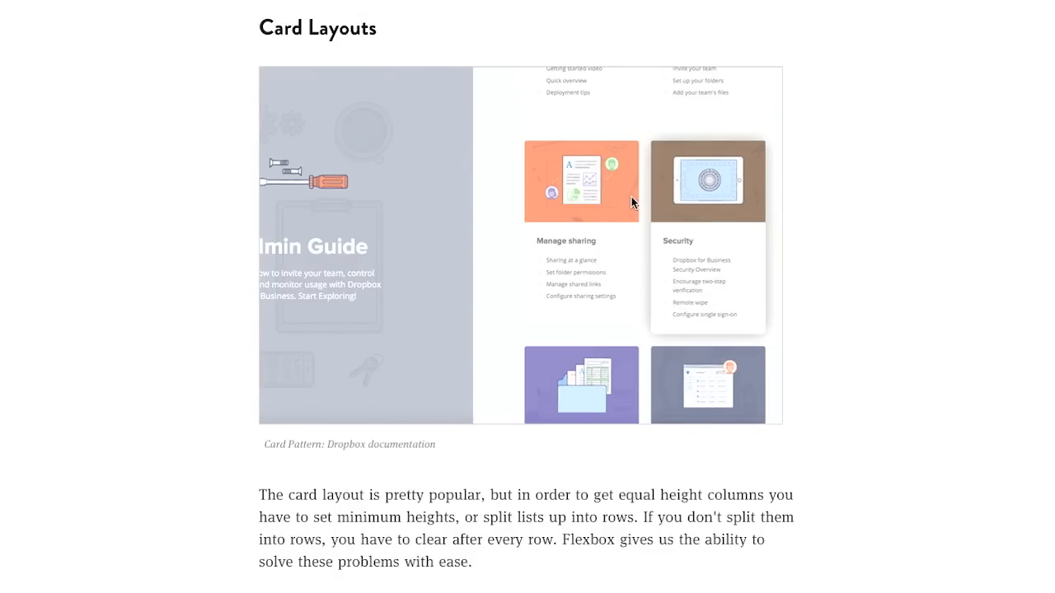
scroll(down, 3)
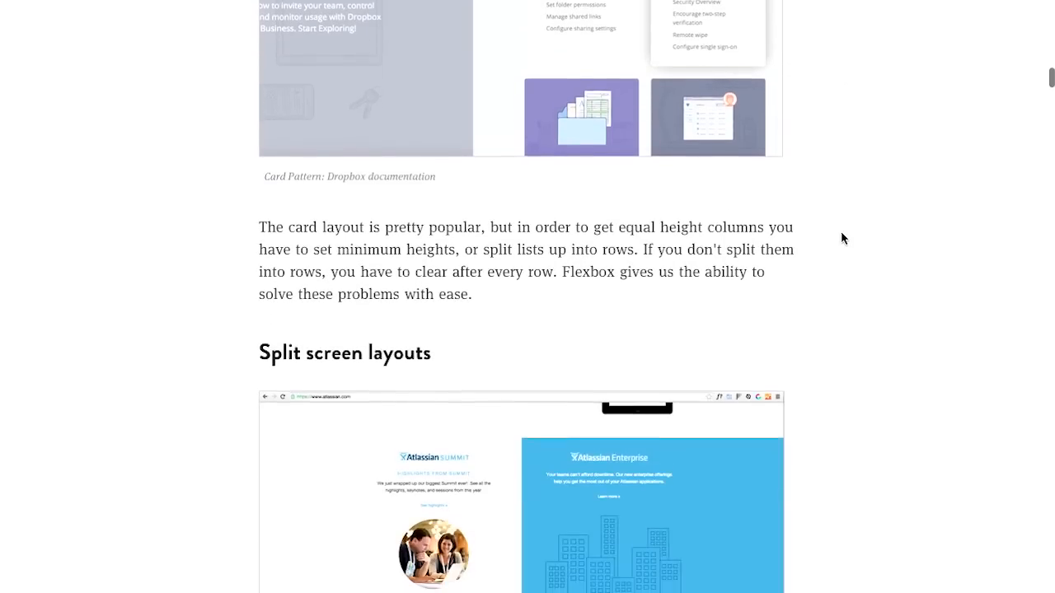
scroll(down, 3)
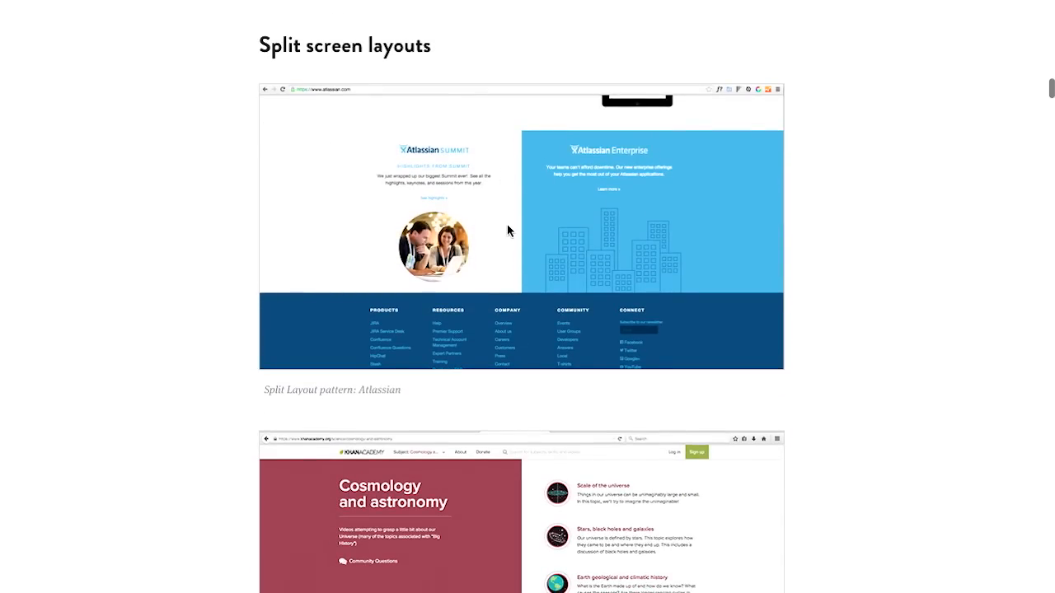
mouse_move(620, 261)
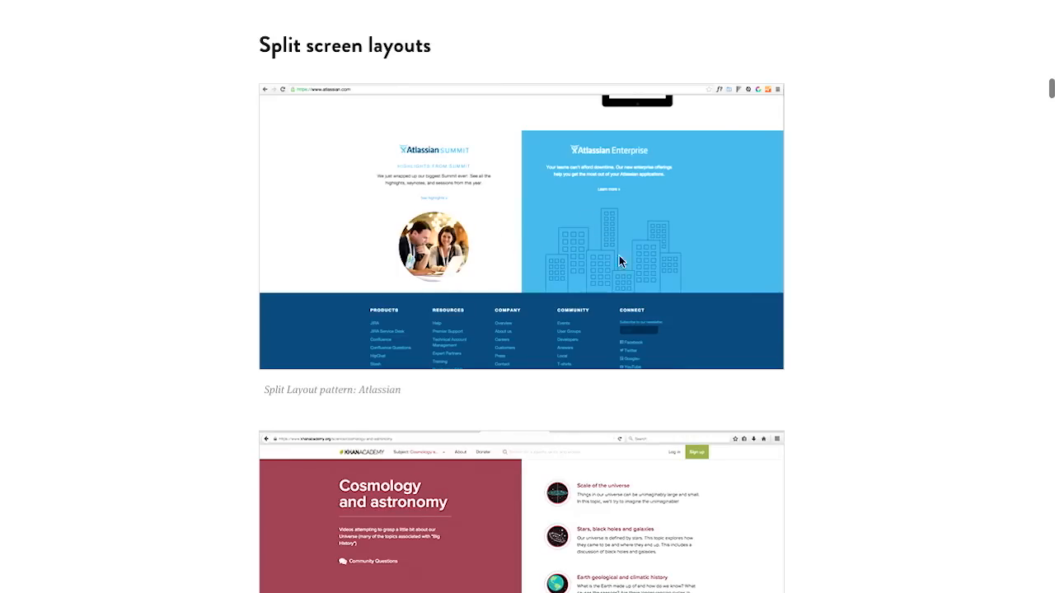
scroll(down, 3)
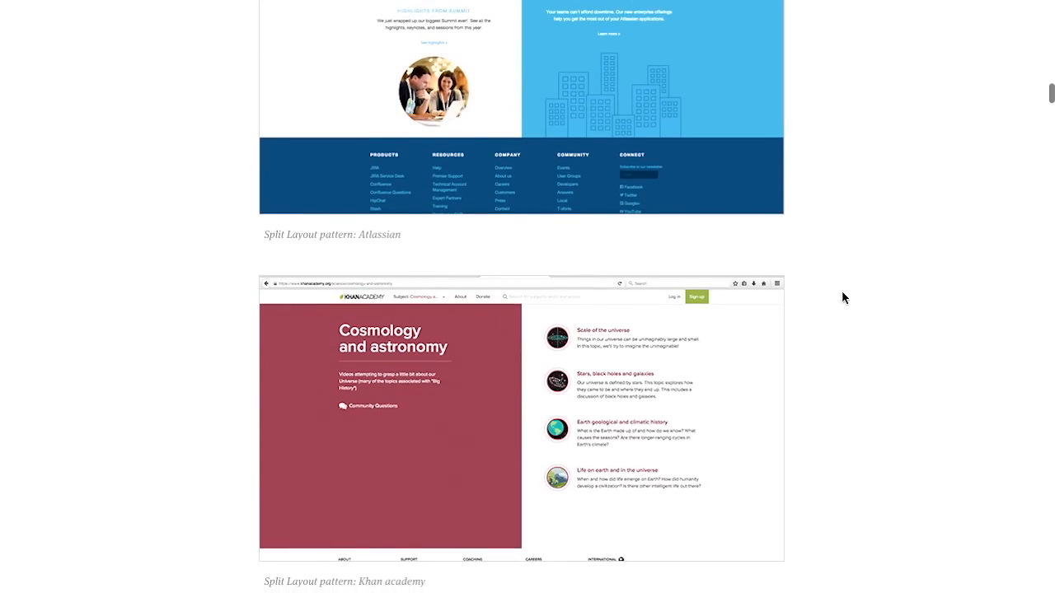
scroll(down, 3)
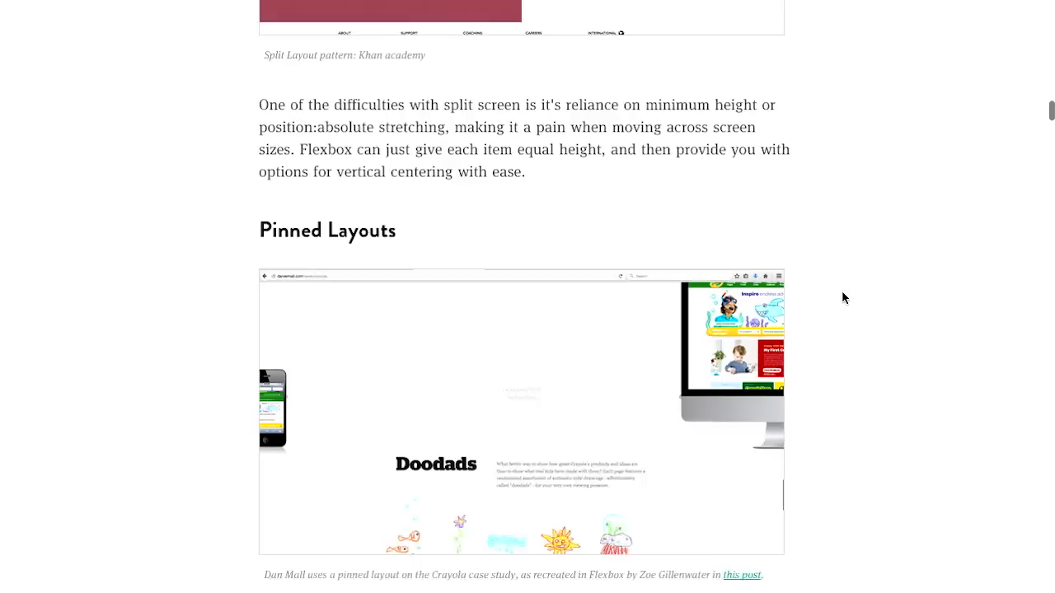
scroll(down, 3)
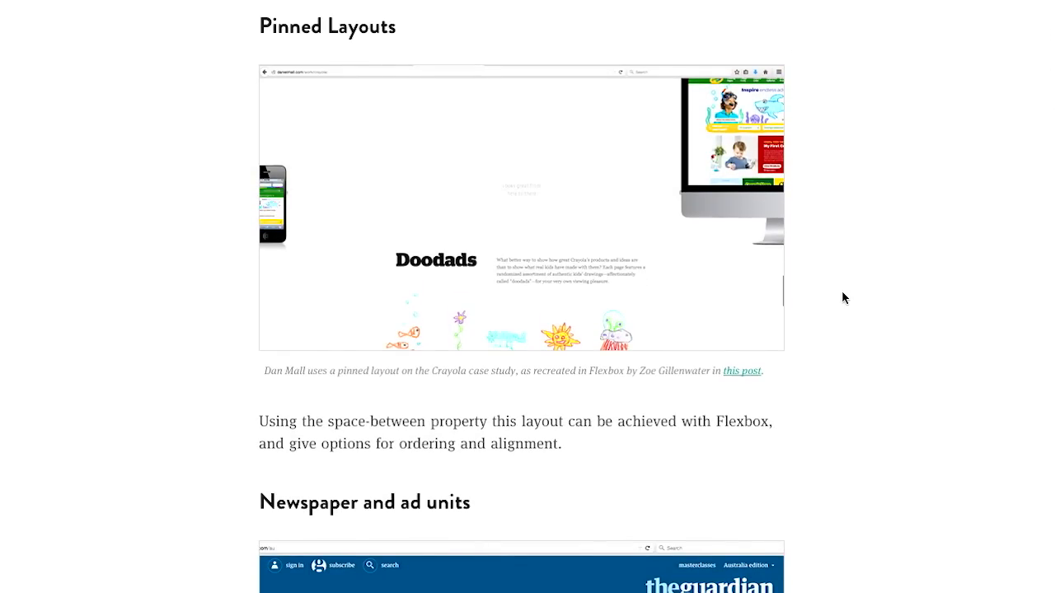
scroll(down, 3)
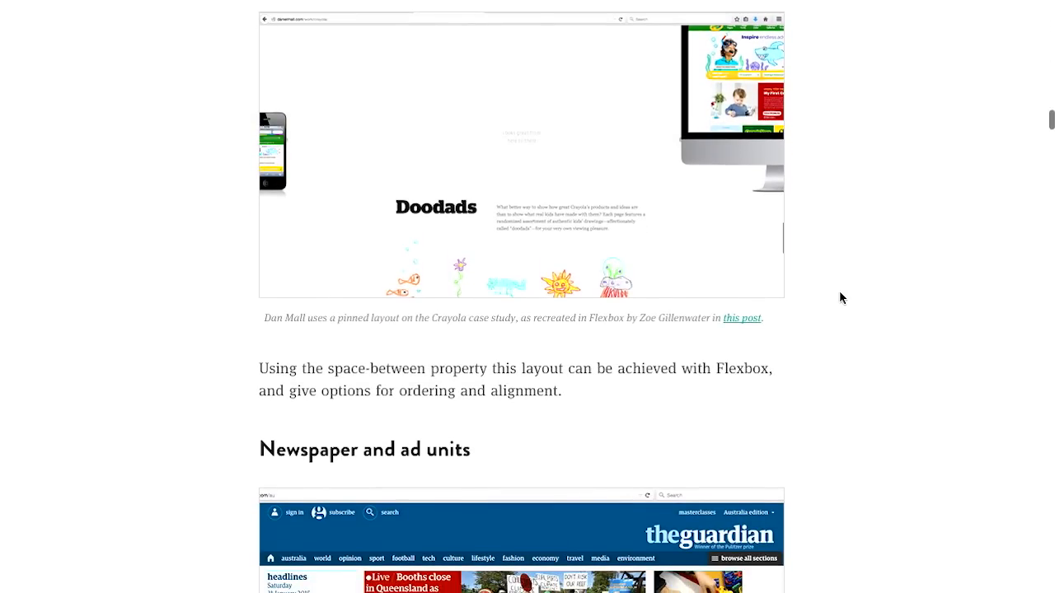
scroll(down, 3)
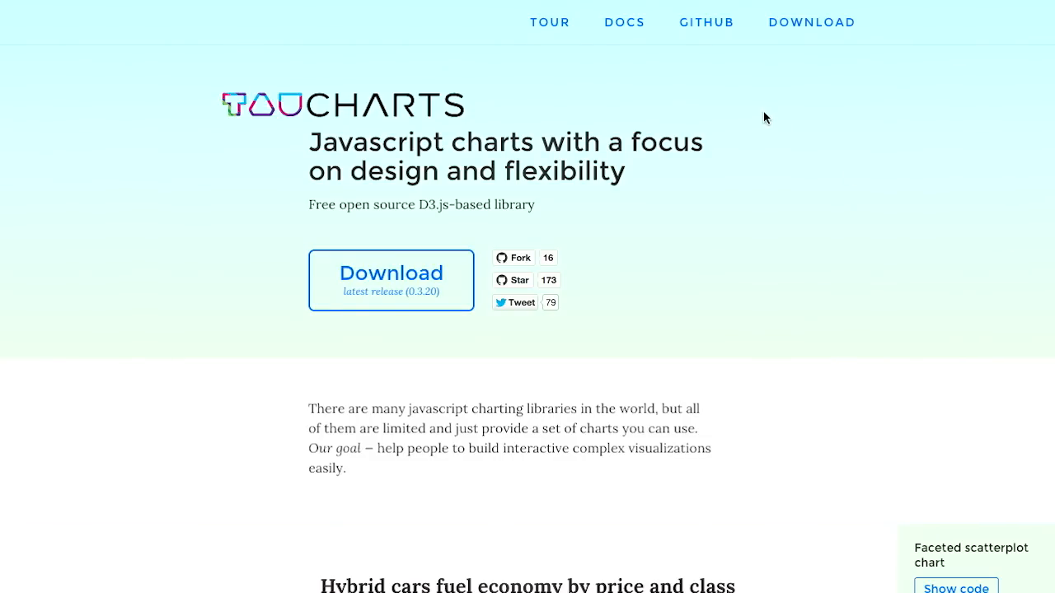
- Set the Hybrid cars scatterplot's Trend line option to exponential instead of linear
drag(353, 172, 626, 172)
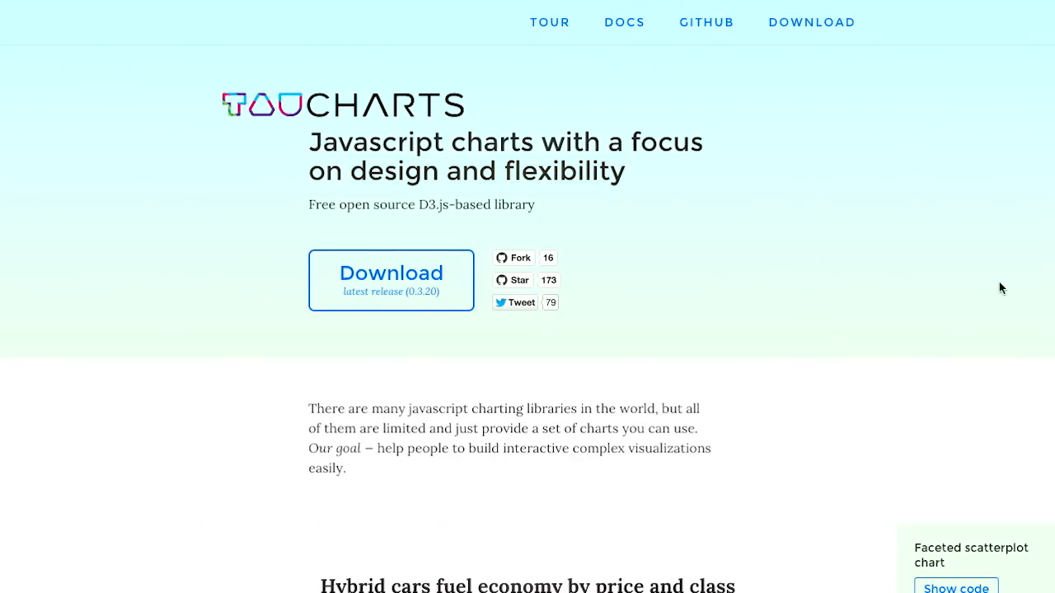
scroll(down, 3)
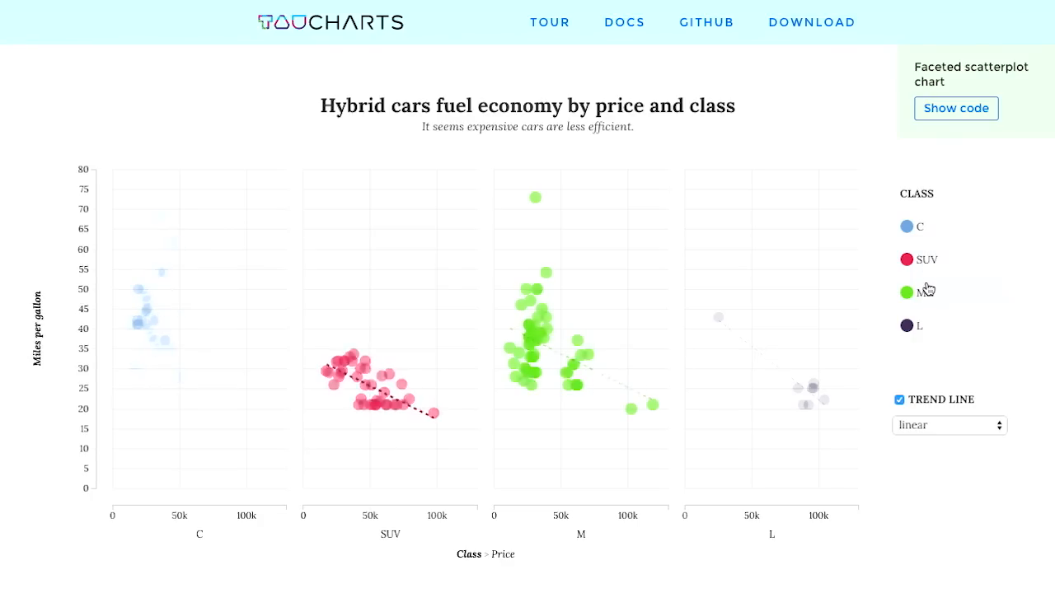
click(947, 425)
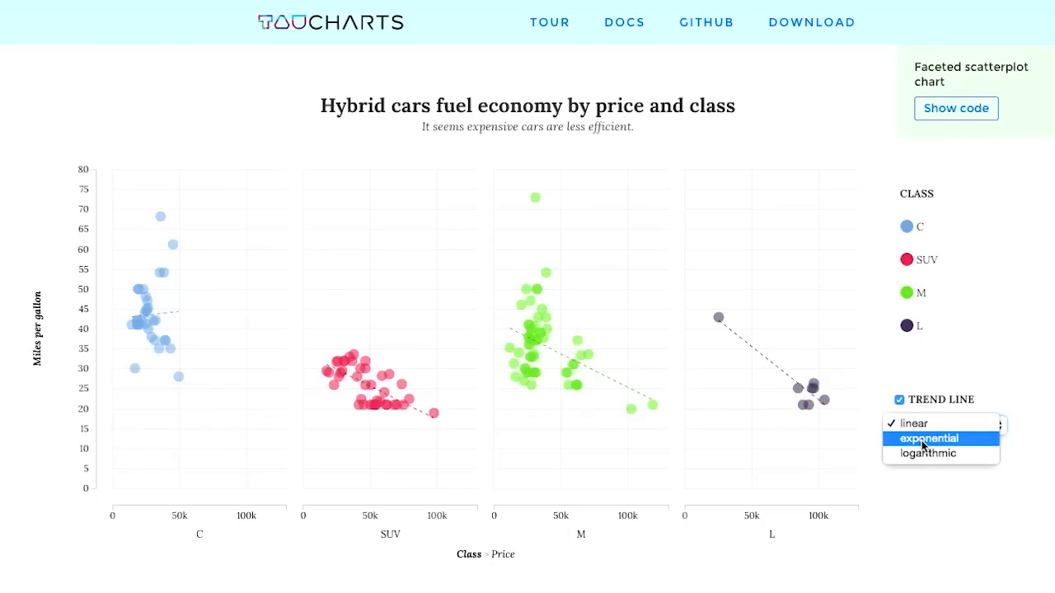
click(929, 439)
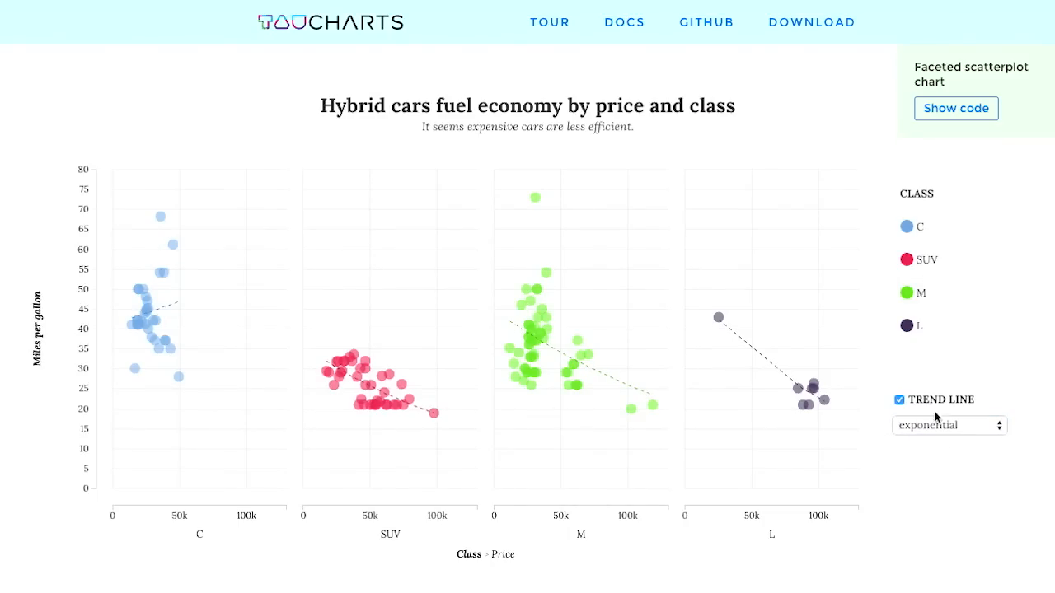
mouse_move(976, 155)
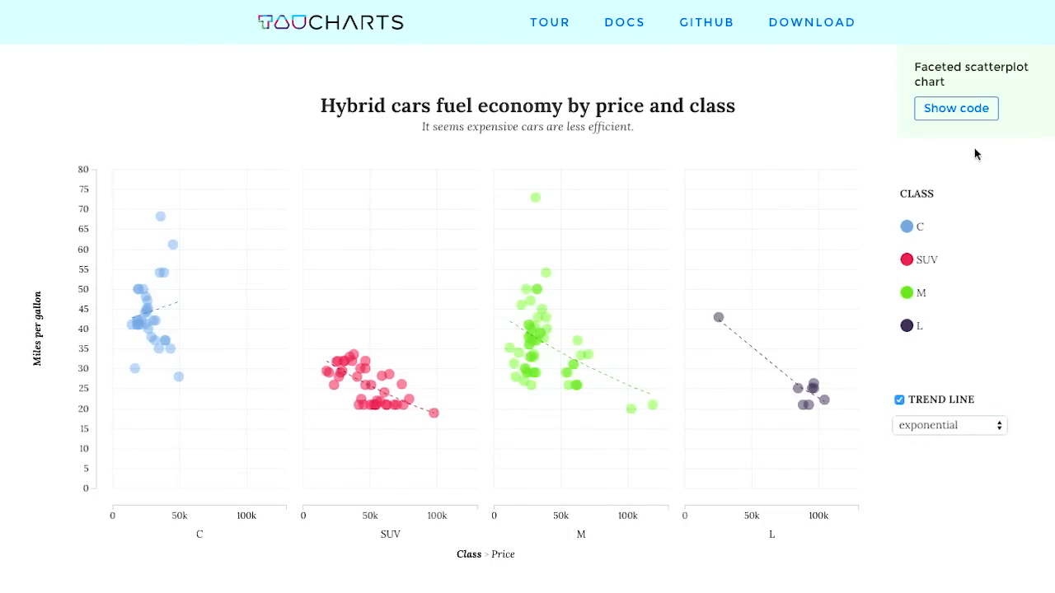
- Show the code behind the faceted scatterplot chart and scroll on through the examples
click(956, 109)
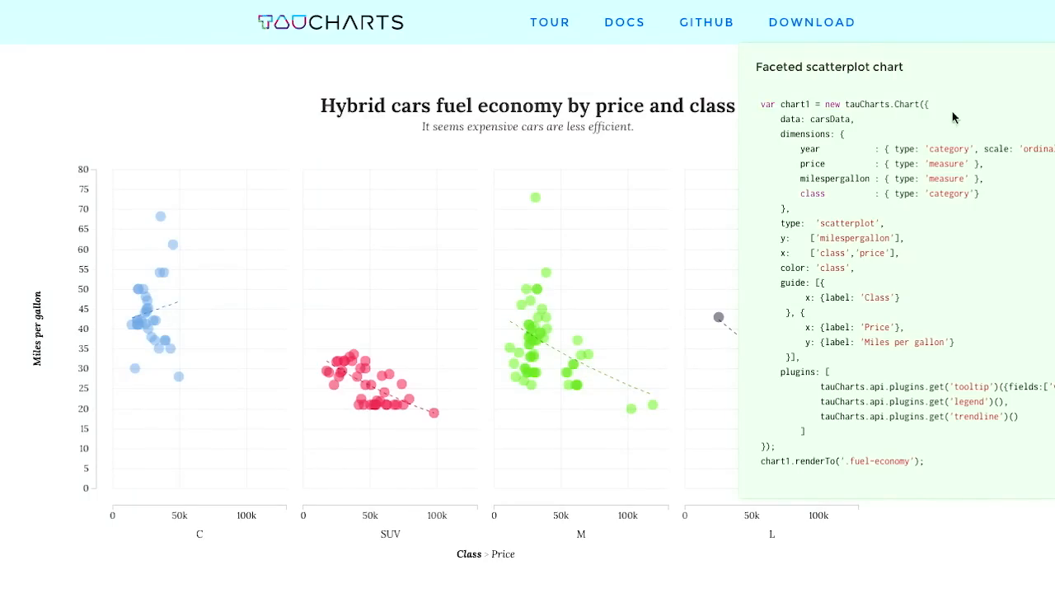
mouse_move(999, 244)
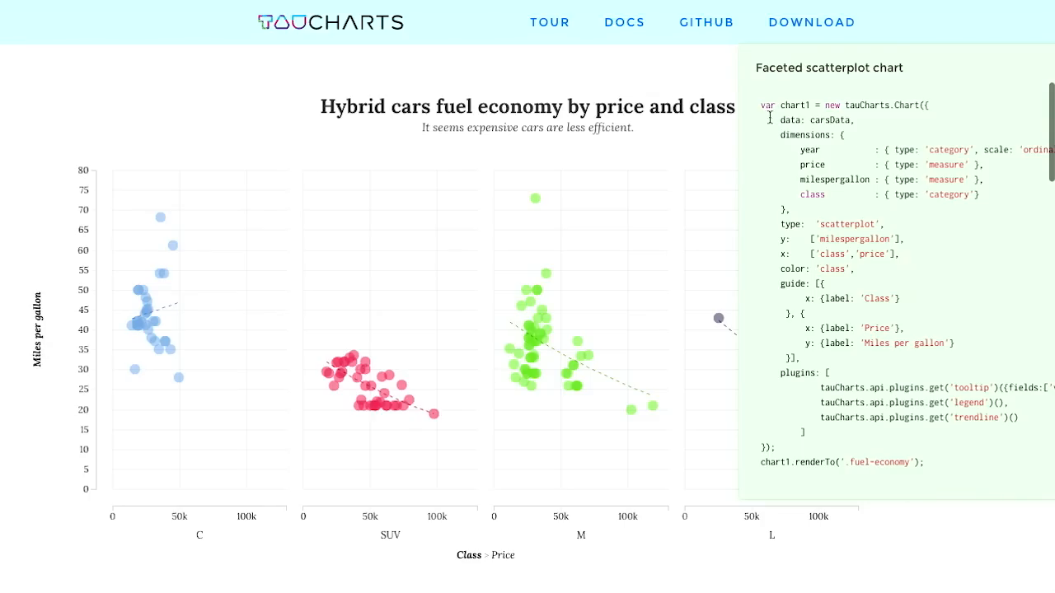
mouse_move(882, 108)
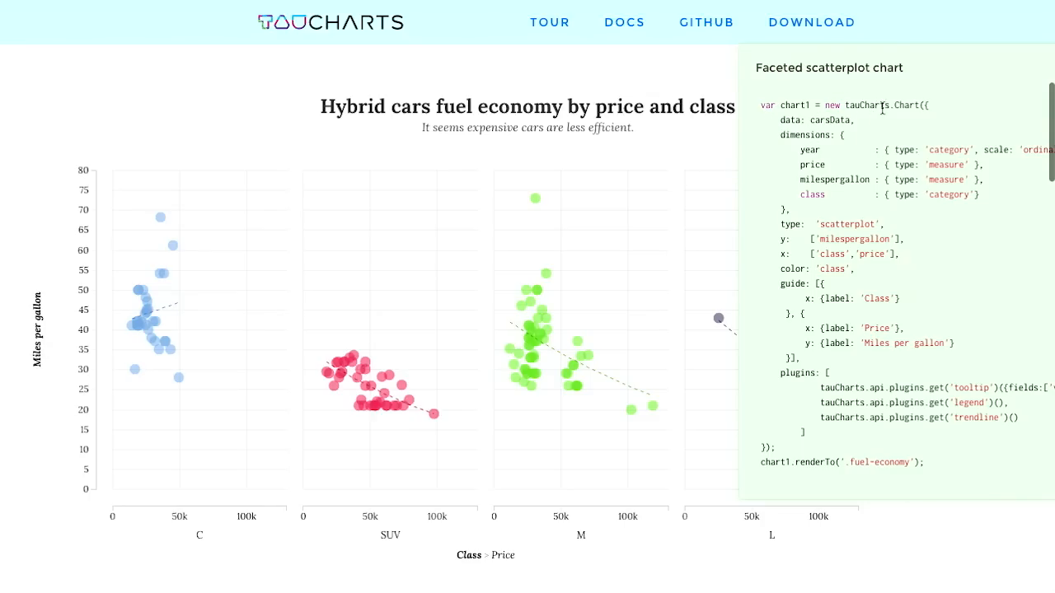
mouse_move(1007, 296)
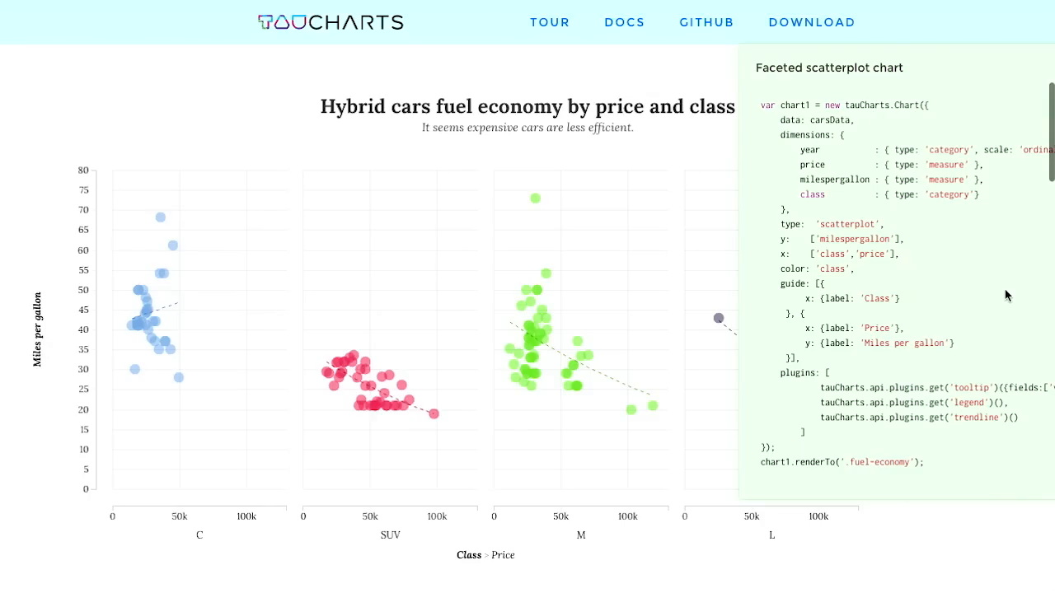
scroll(down, 3)
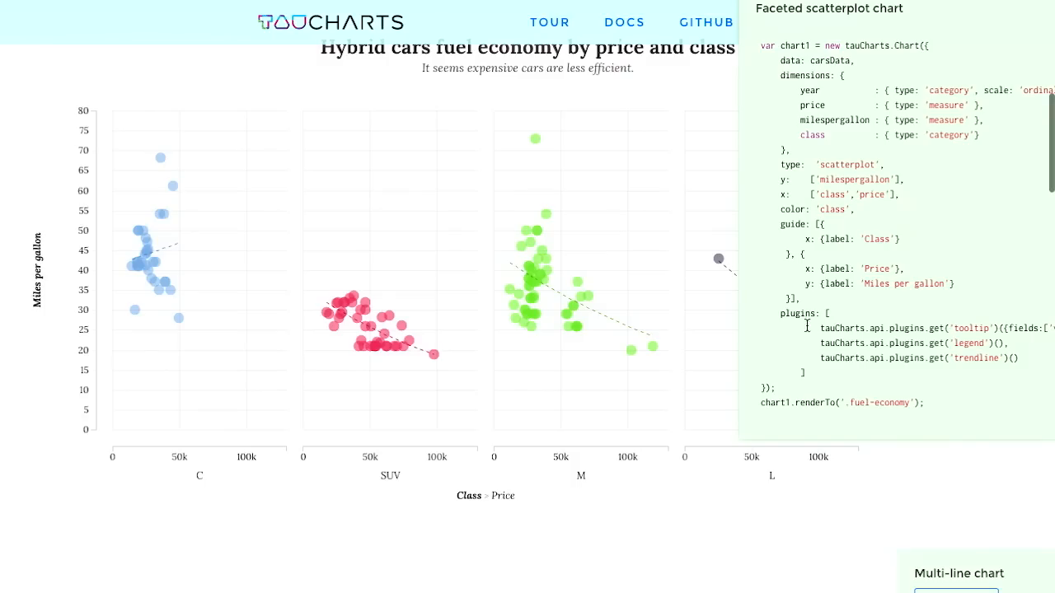
mouse_move(892, 356)
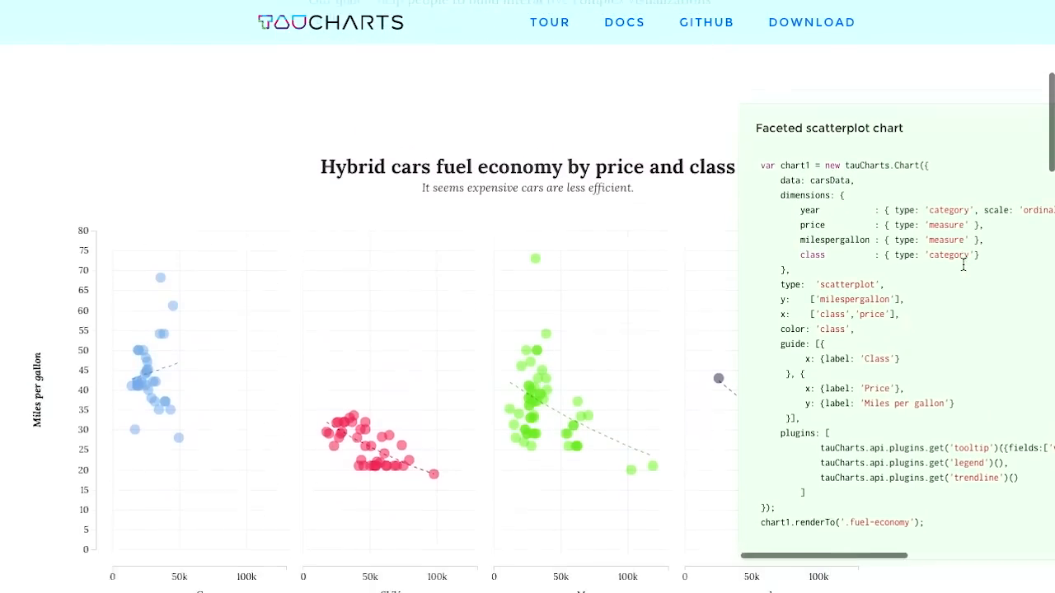
scroll(down, 3)
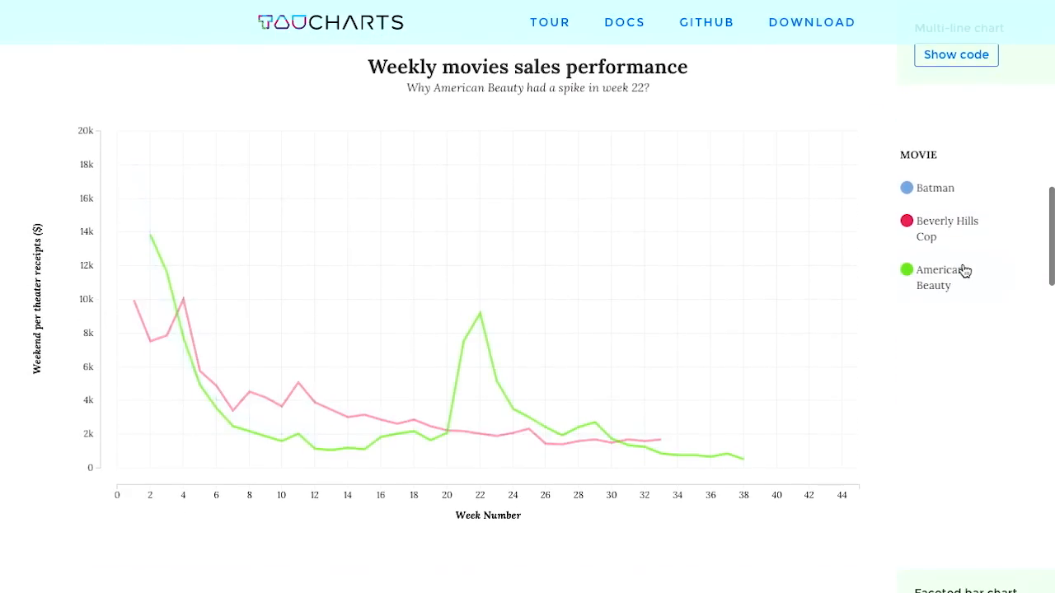
click(934, 188)
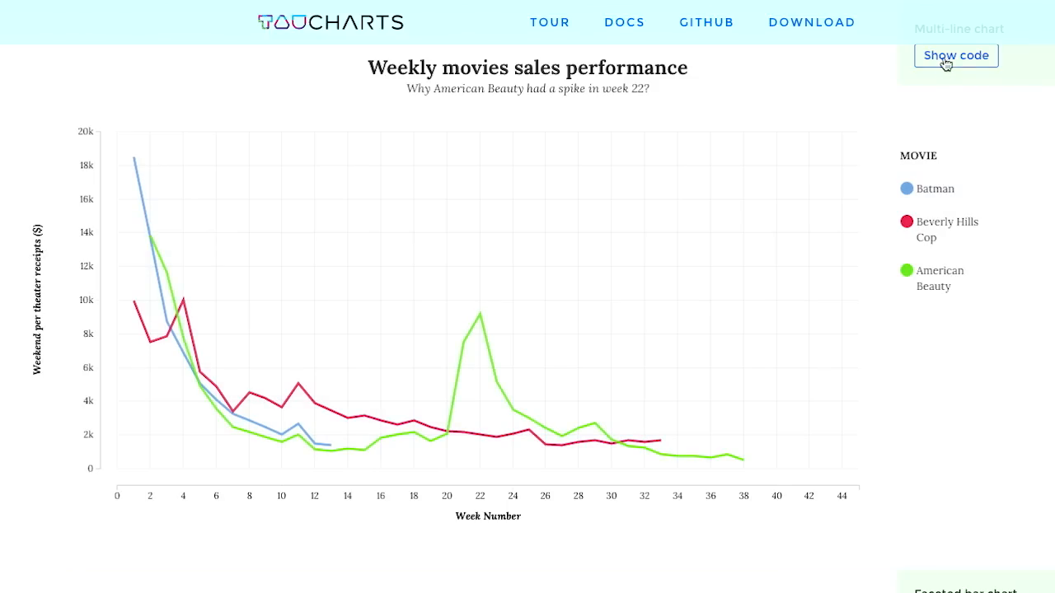
- Show the code behind the multi-line movies chart and continue to the DOCS introduction
click(956, 56)
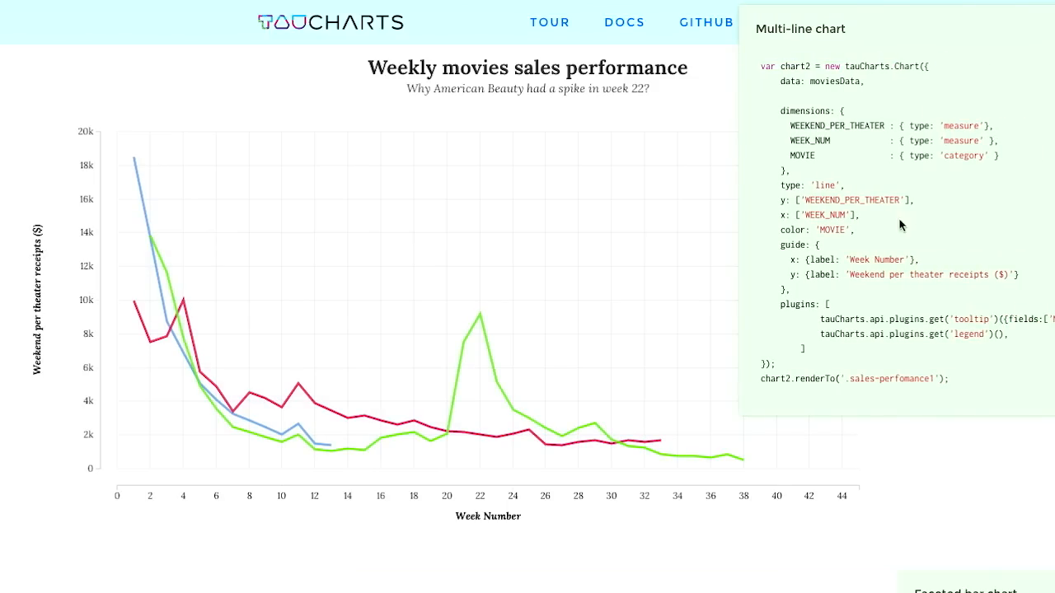
mouse_move(936, 211)
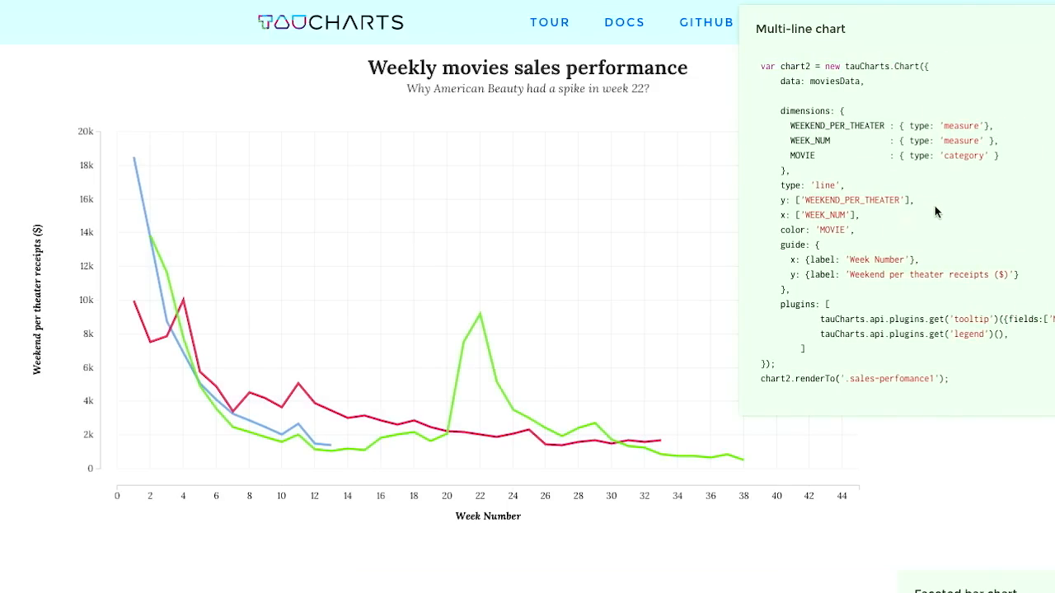
scroll(down, 3)
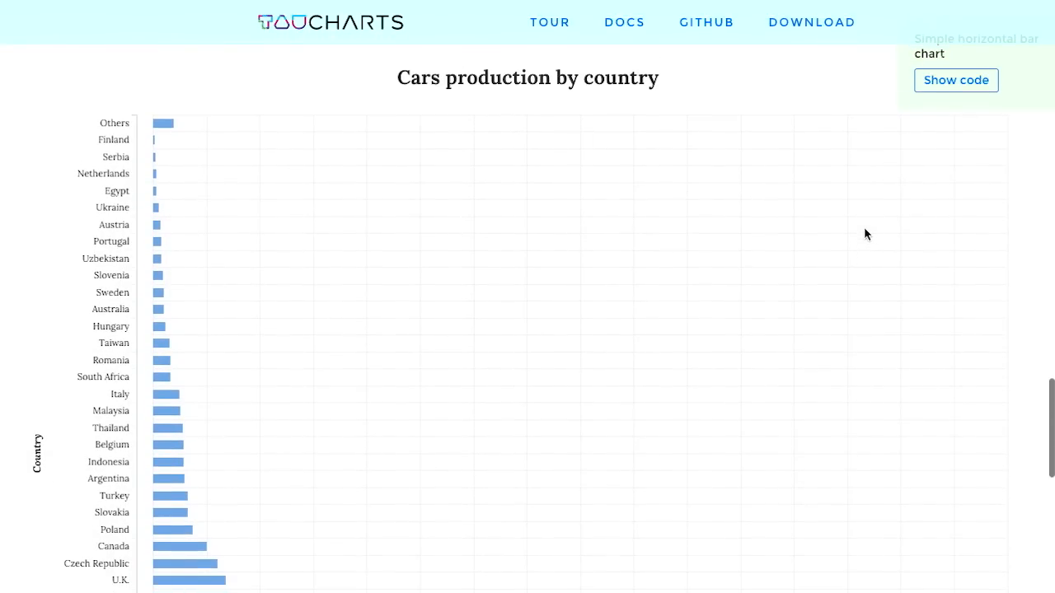
scroll(down, 3)
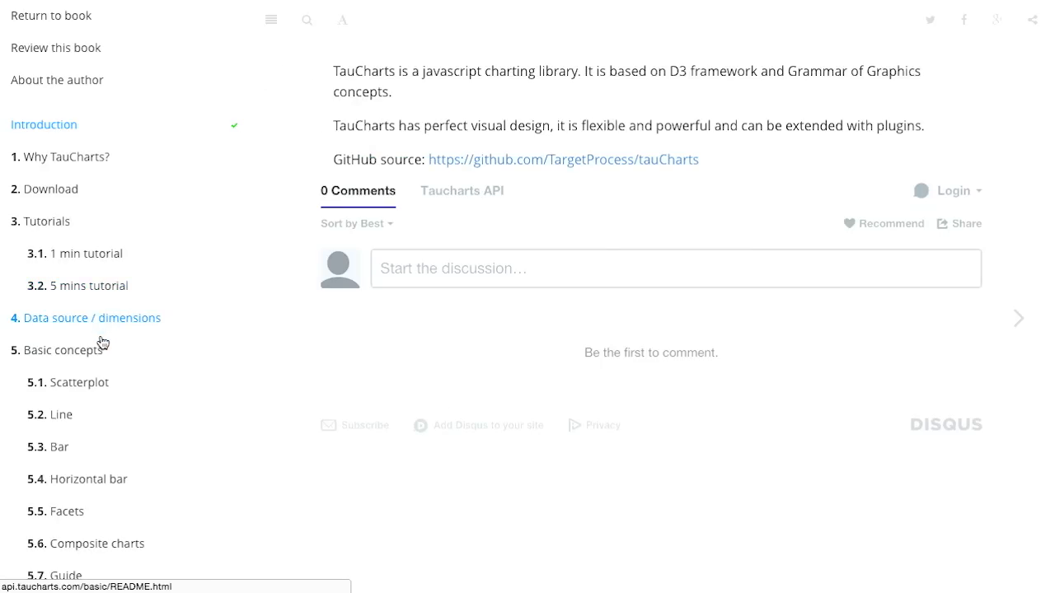
- Open the '5. Basic concepts' chapter on building a simple scatterplot and scroll into it
click(61, 349)
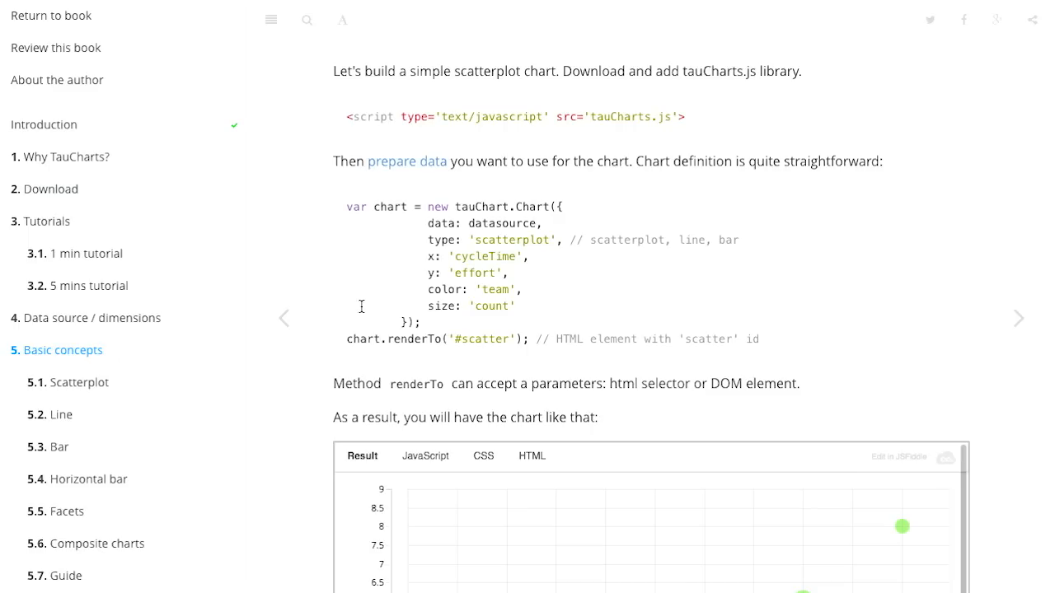
scroll(down, 3)
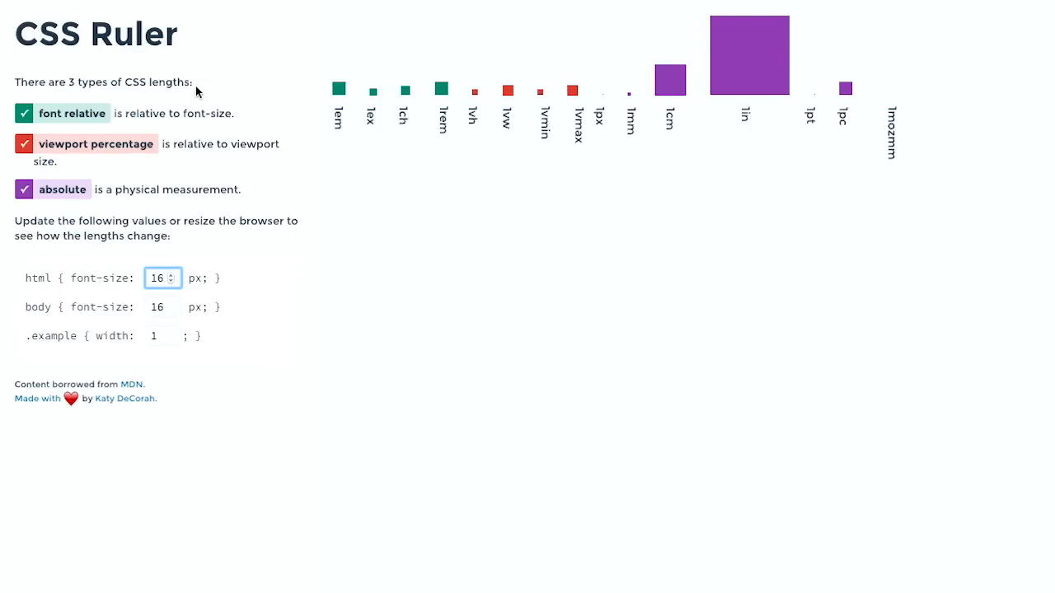
mouse_move(355, 198)
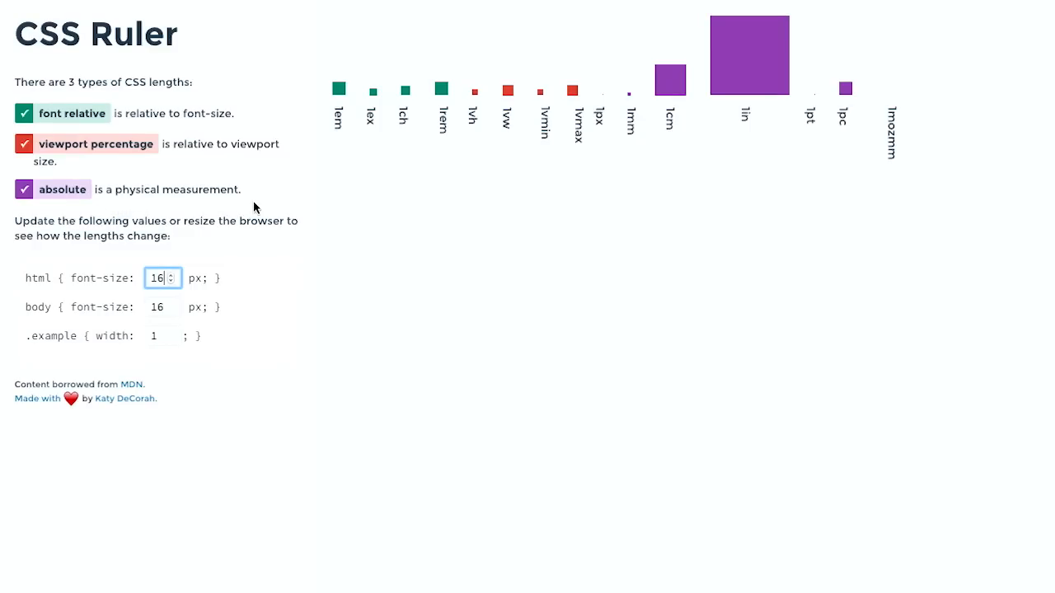
mouse_move(283, 172)
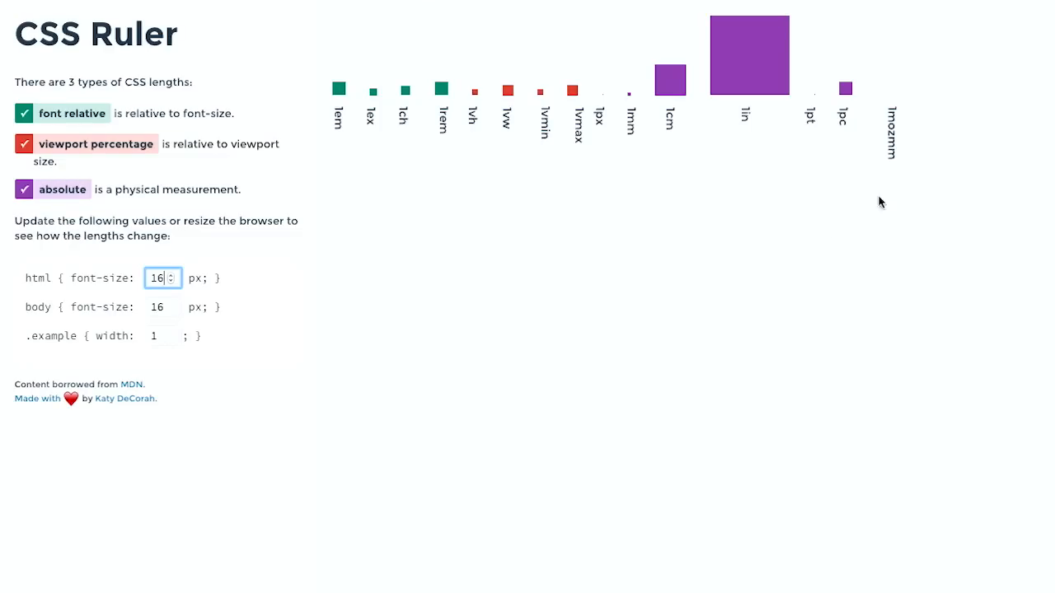
mouse_move(833, 188)
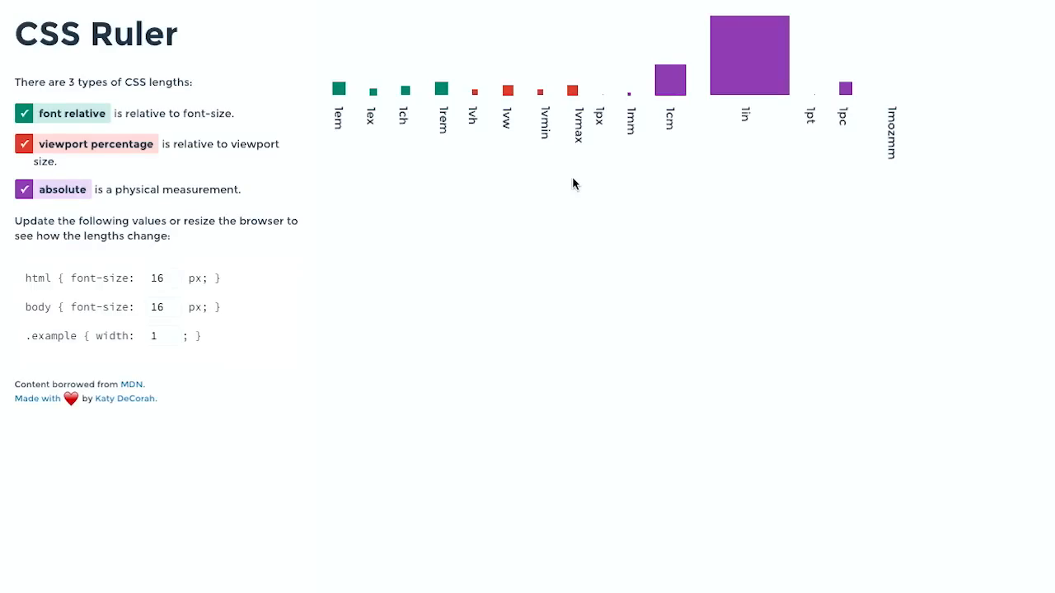
mouse_move(342, 277)
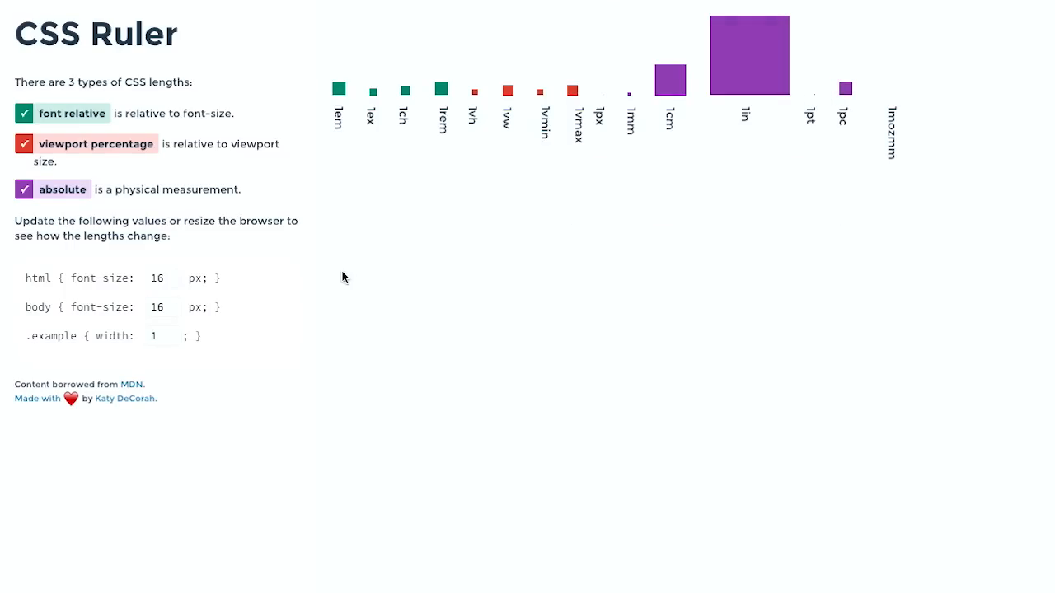
mouse_move(574, 178)
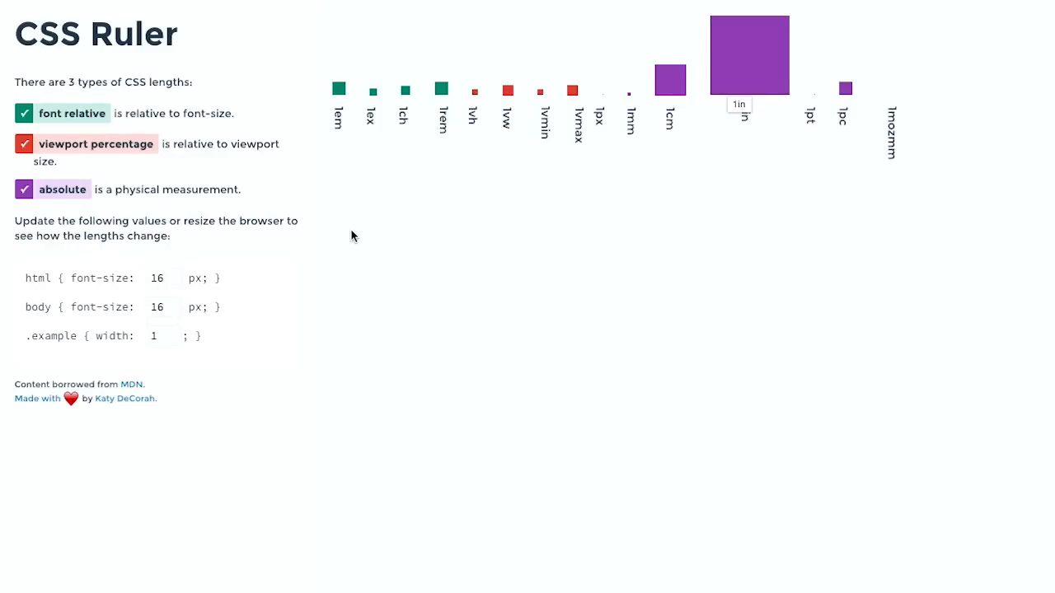
mouse_move(353, 358)
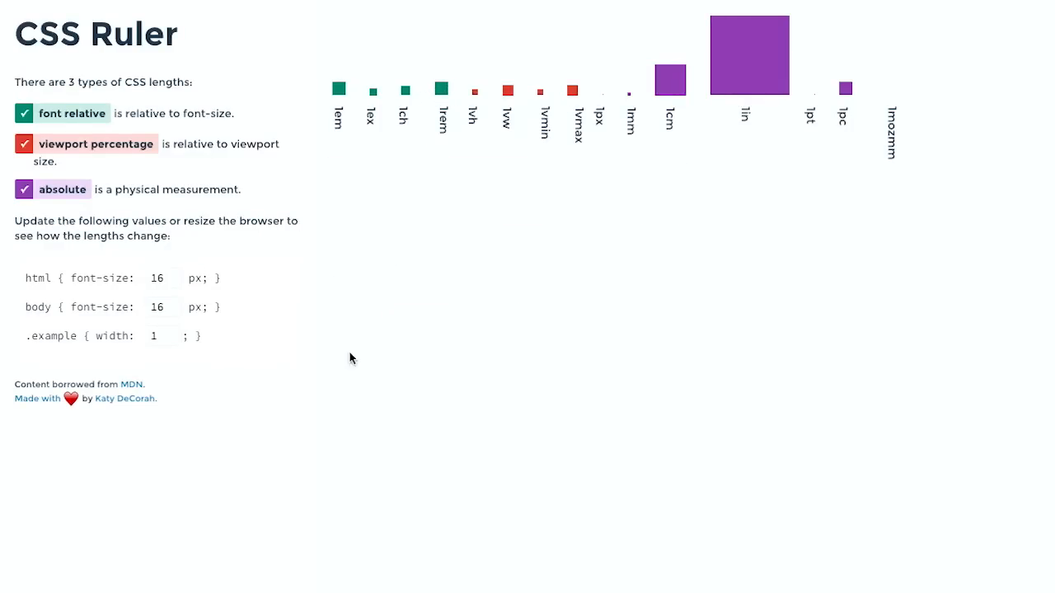
- Set the html font-size field to 29px so the rem-based sample grows
text(29)
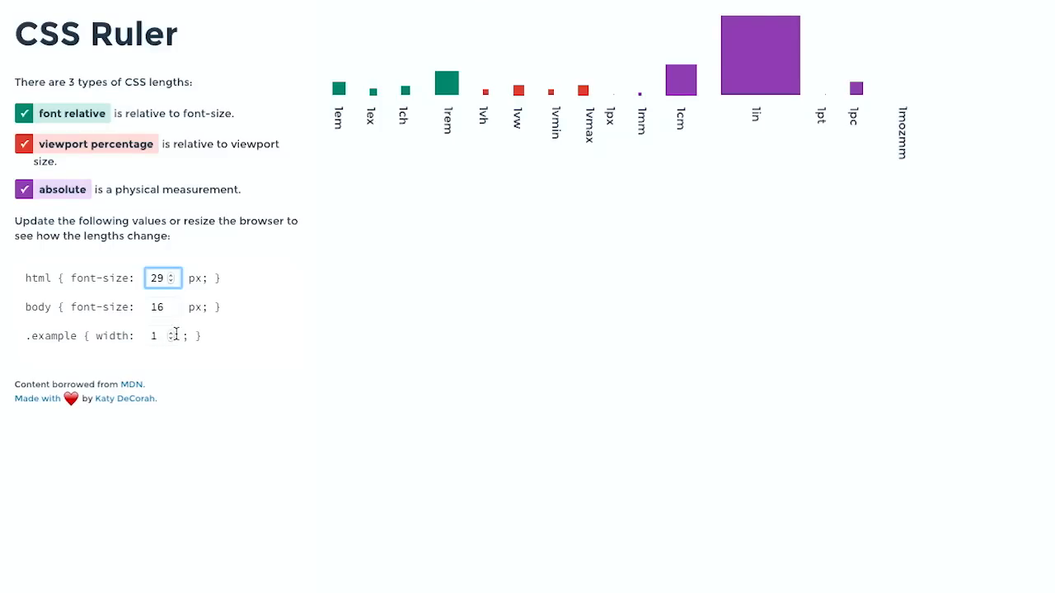
text(5)
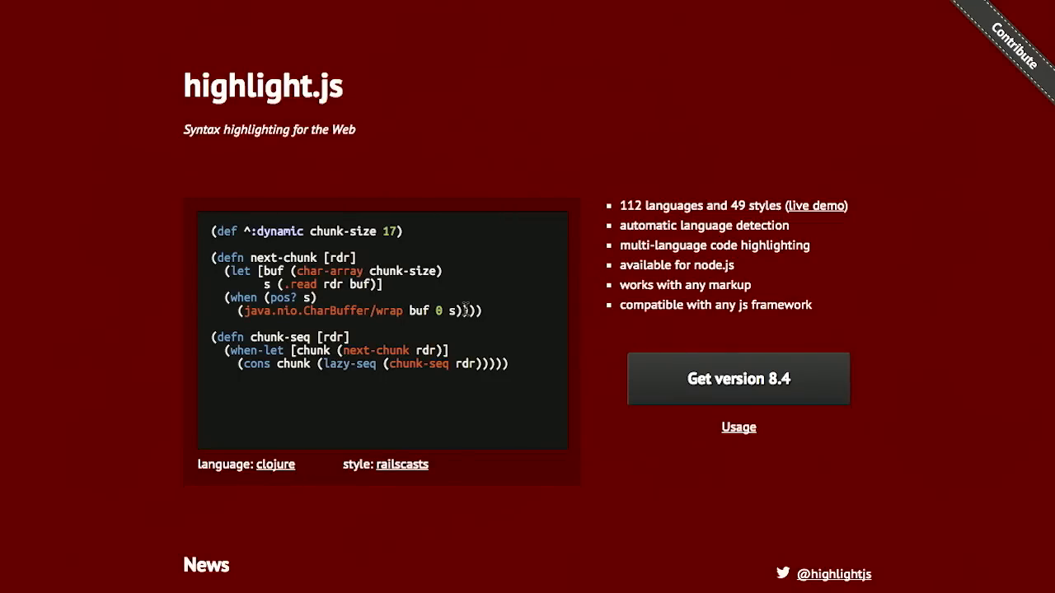
mouse_move(309, 482)
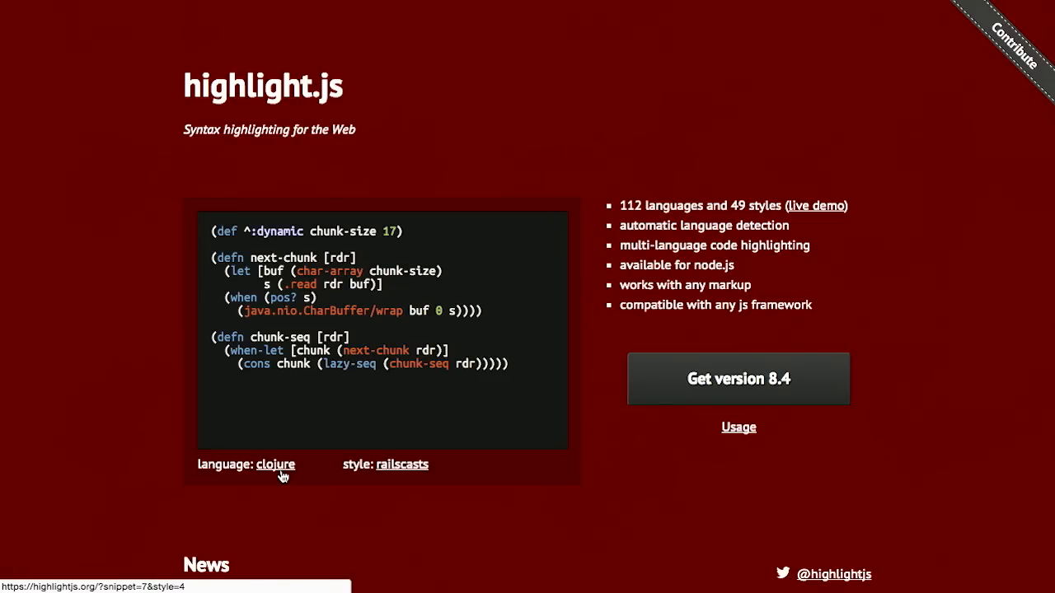
- Cycle the demo snippet through languages to Objective-C and styles to the tomorrow theme
click(275, 465)
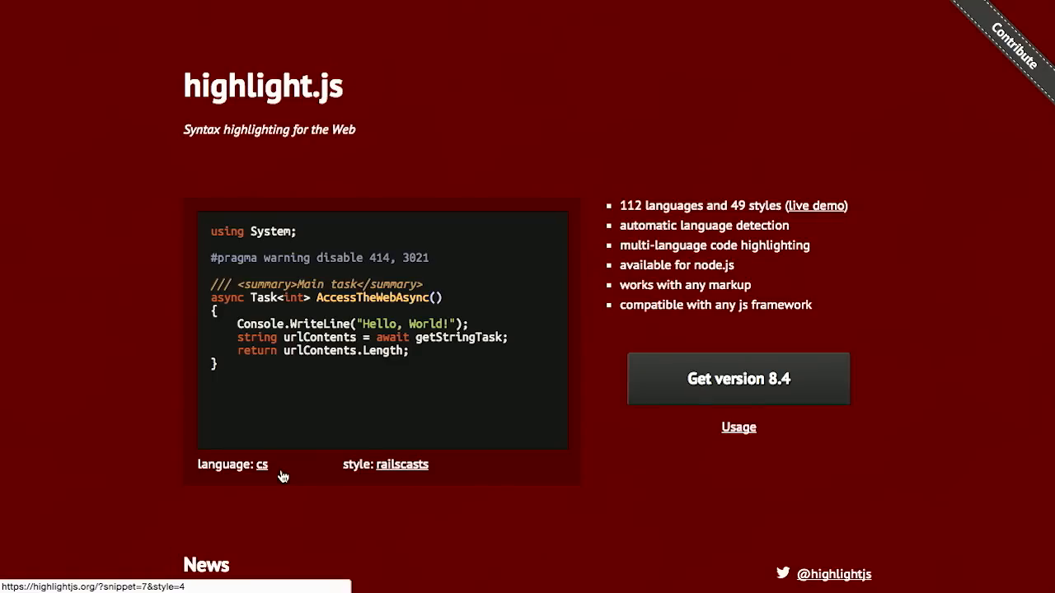
click(260, 465)
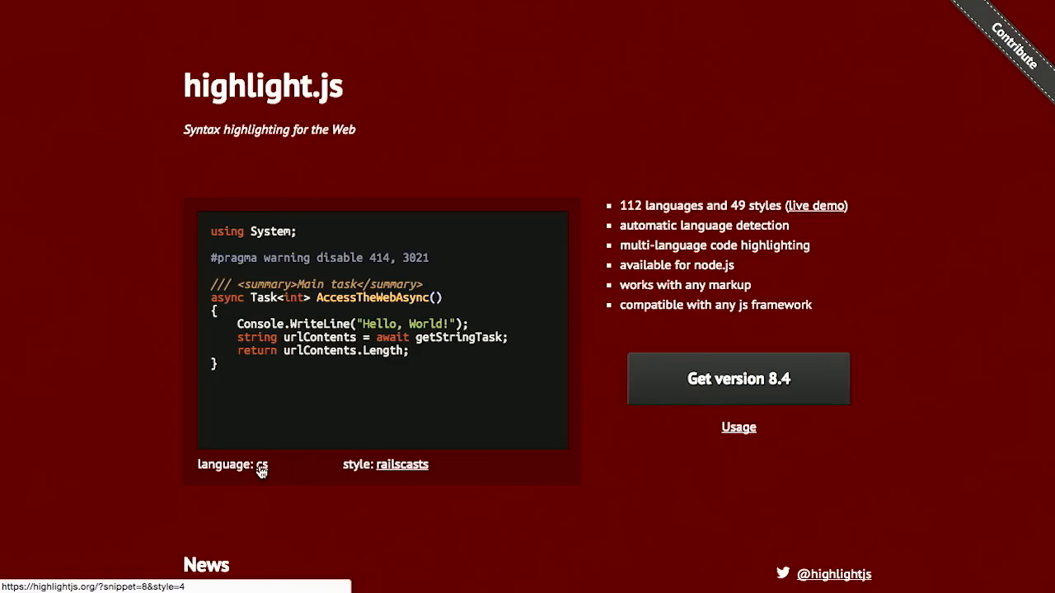
click(260, 465)
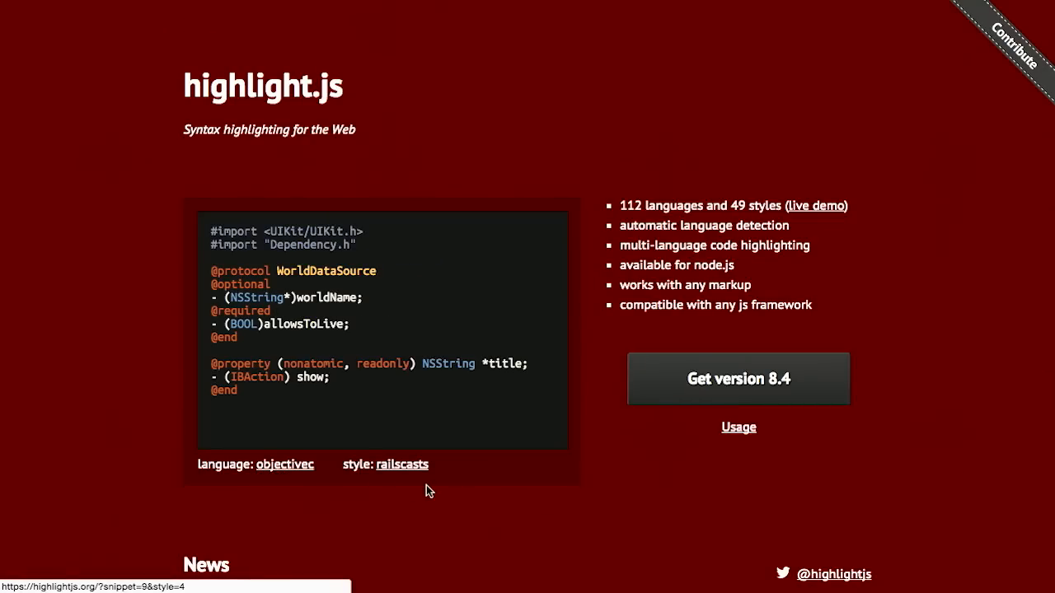
click(402, 465)
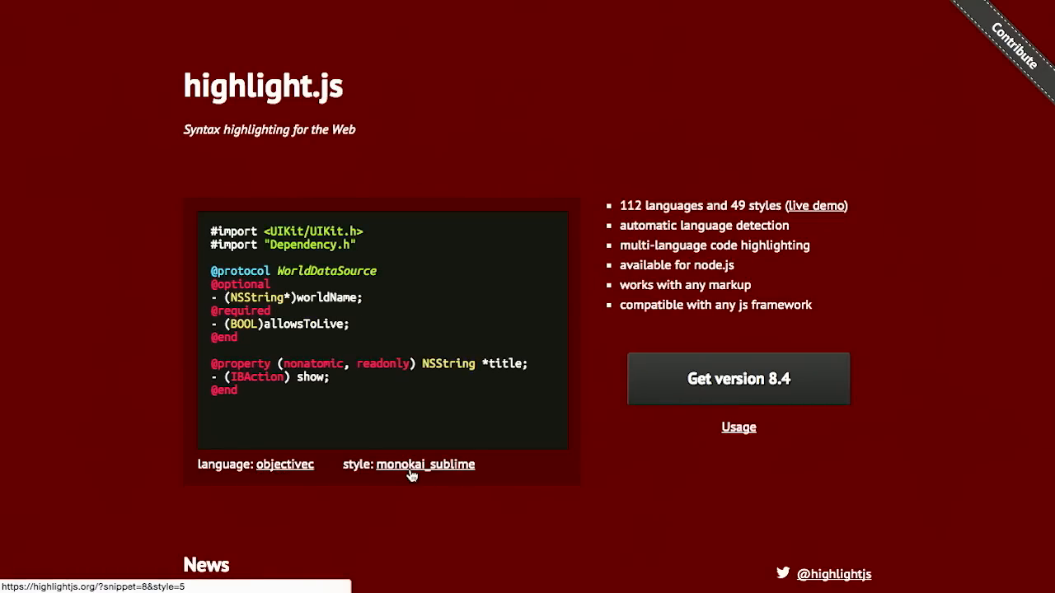
click(425, 465)
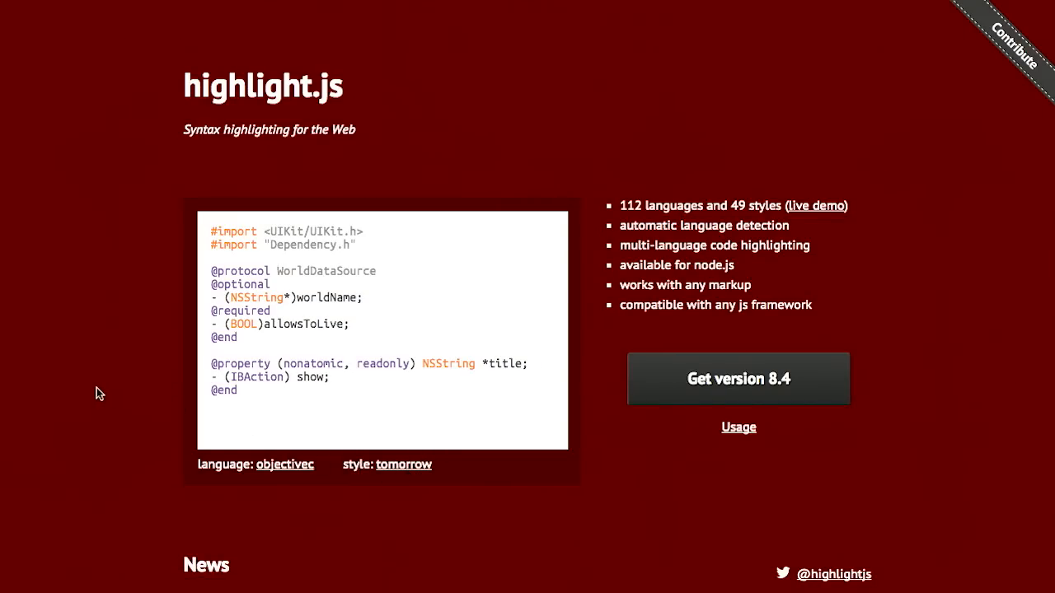
mouse_move(660, 485)
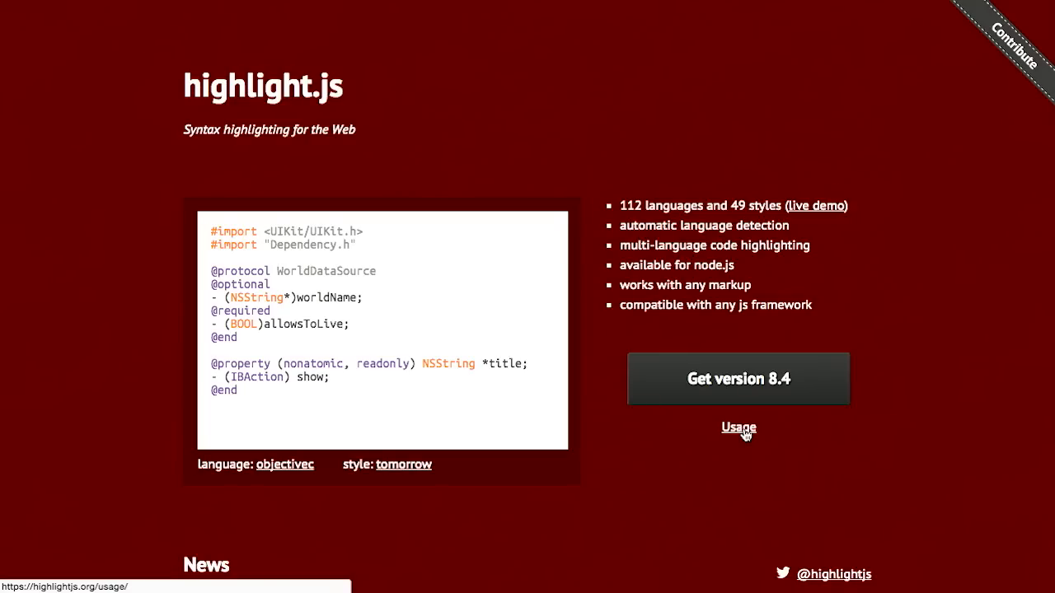
- Open the Usage guide, select the script example markup and scroll down to Custom Initialization
click(738, 427)
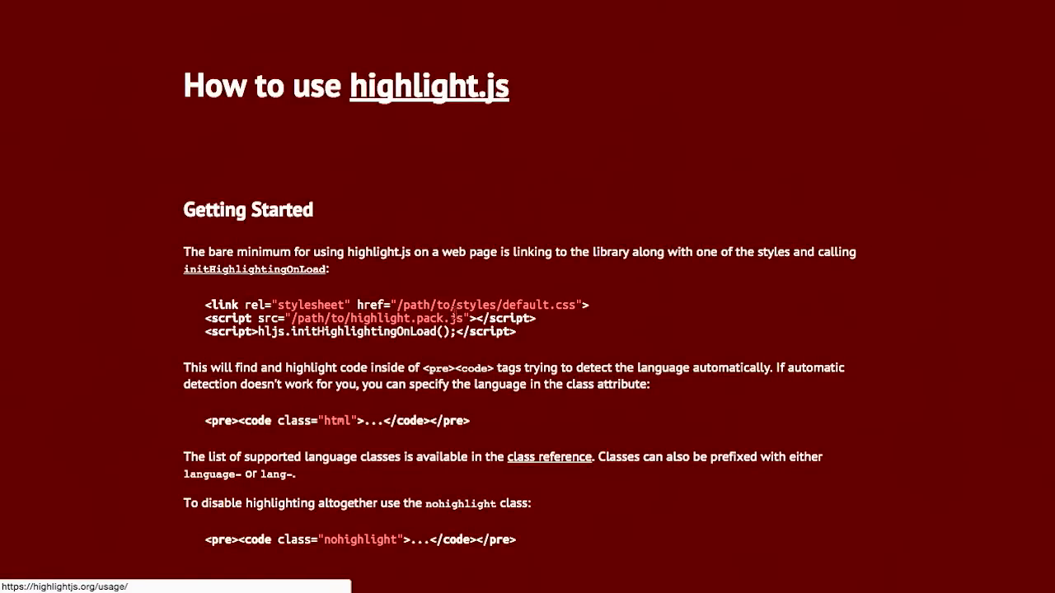
double_click(227, 333)
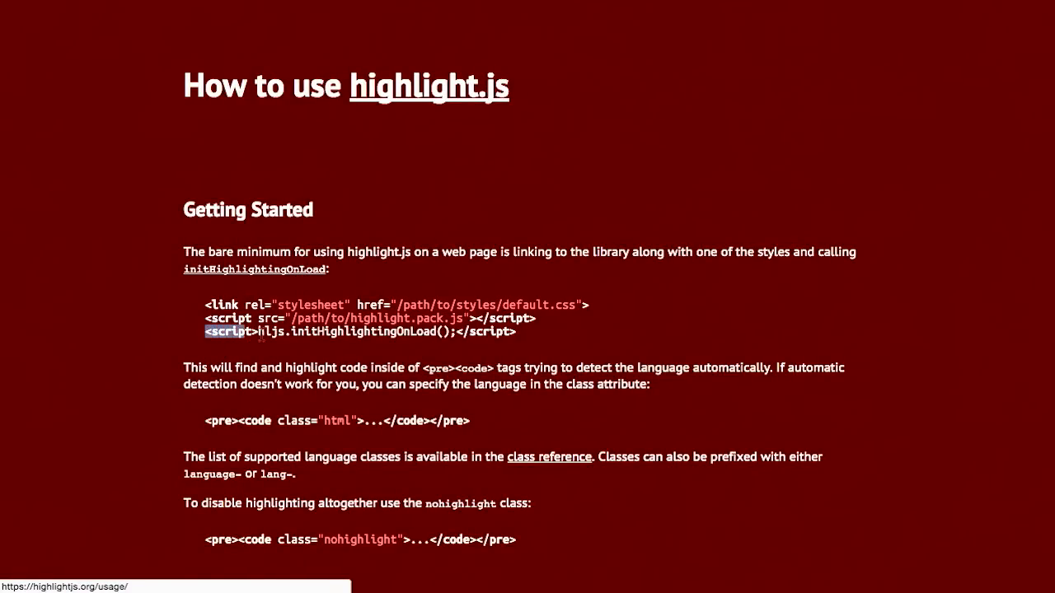
drag(206, 333, 514, 333)
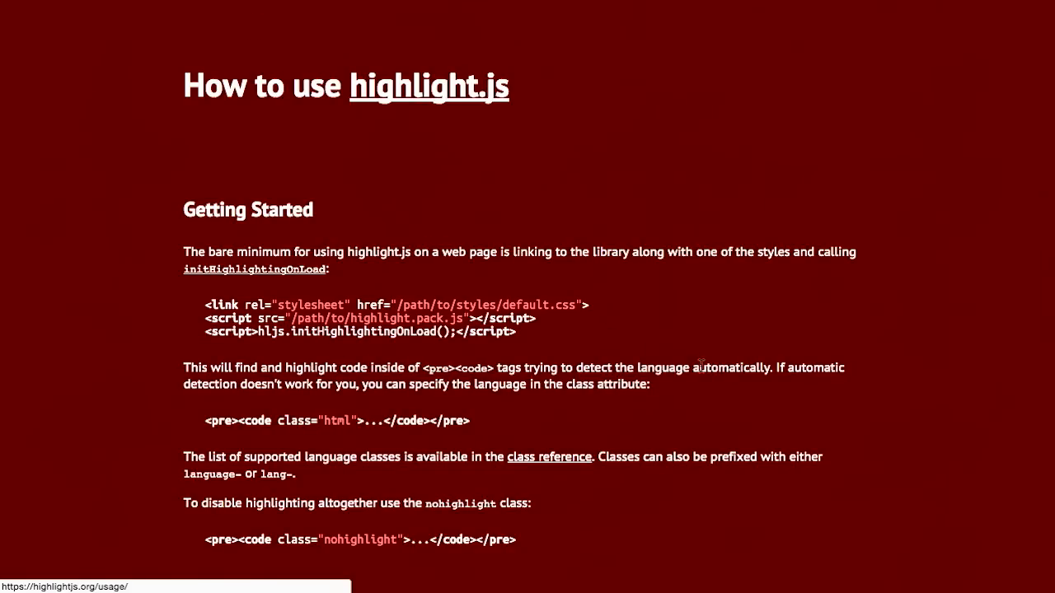
mouse_move(205, 422)
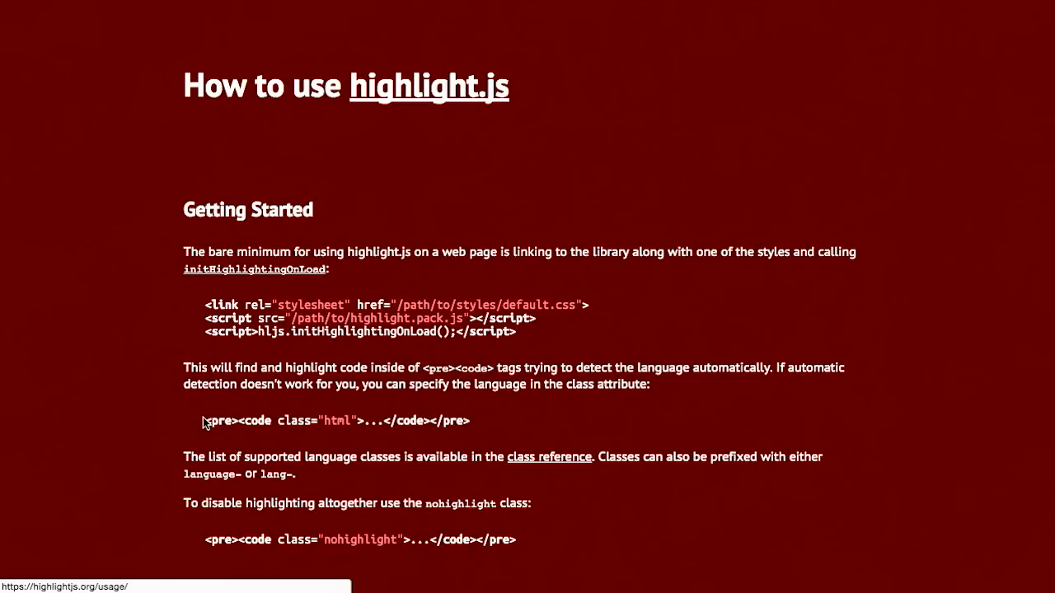
mouse_move(206, 422)
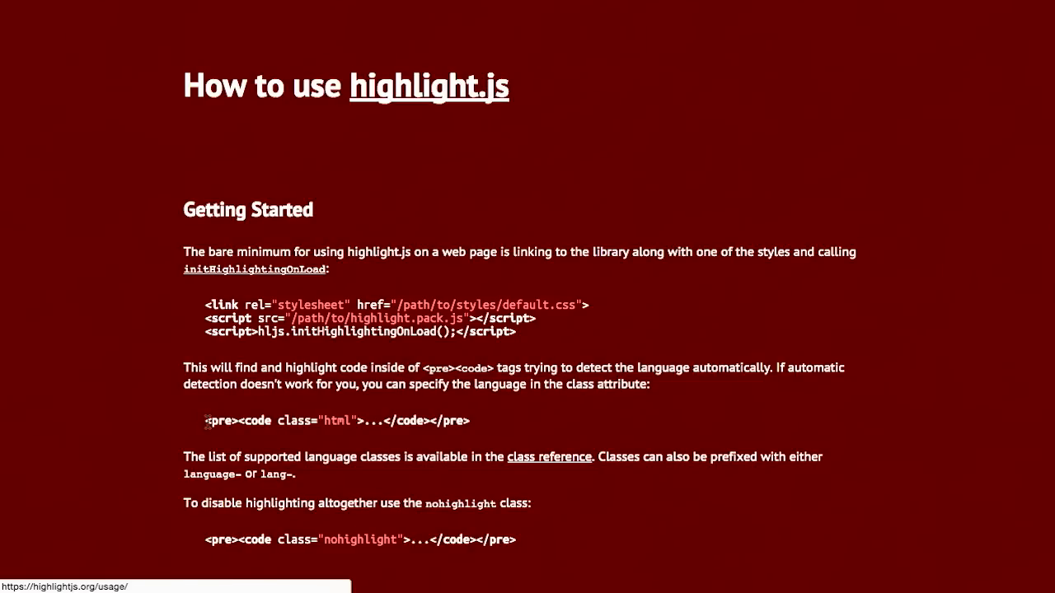
mouse_move(295, 435)
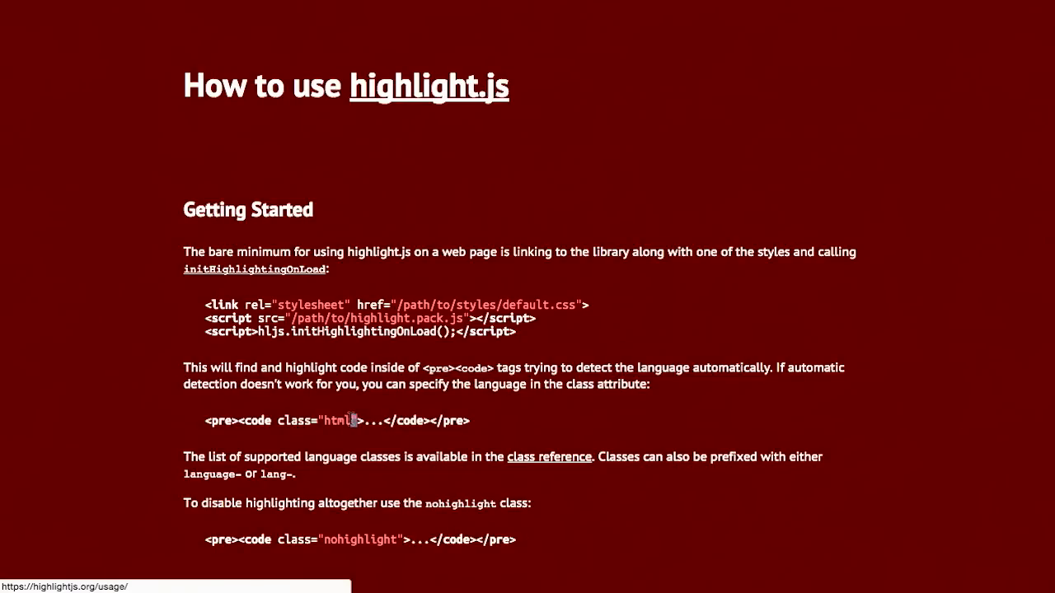
scroll(down, 3)
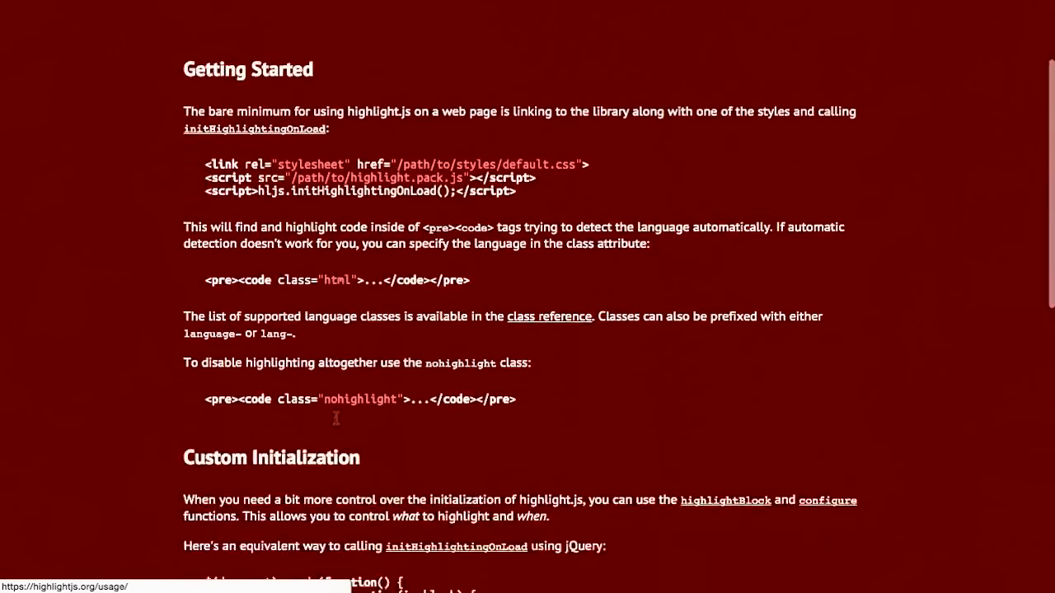
scroll(down, 3)
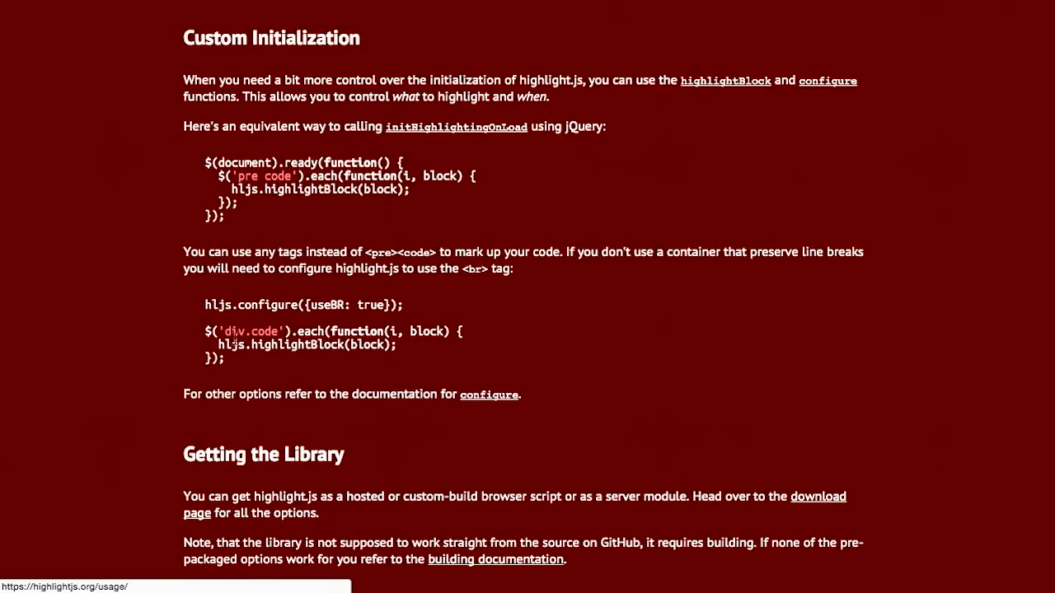
mouse_move(313, 319)
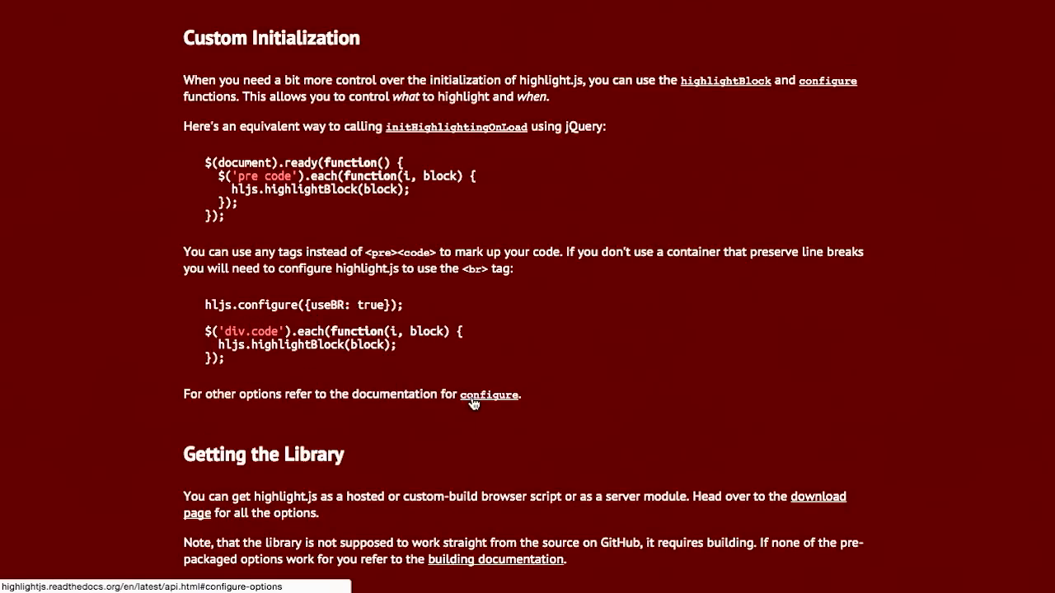
- Open the configure options reference on Read the Docs and scroll through it
click(488, 394)
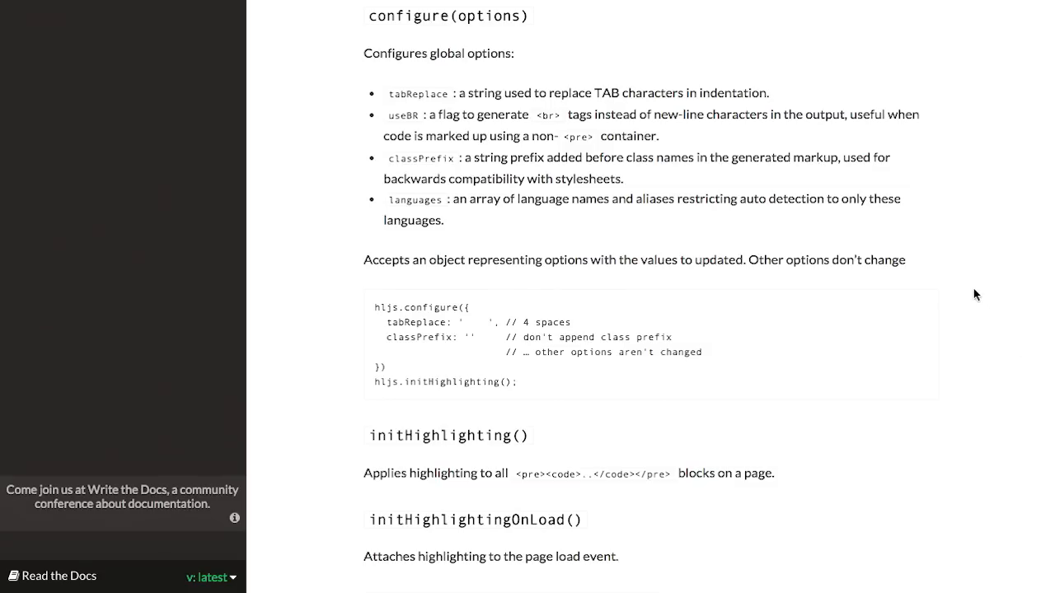
scroll(down, 3)
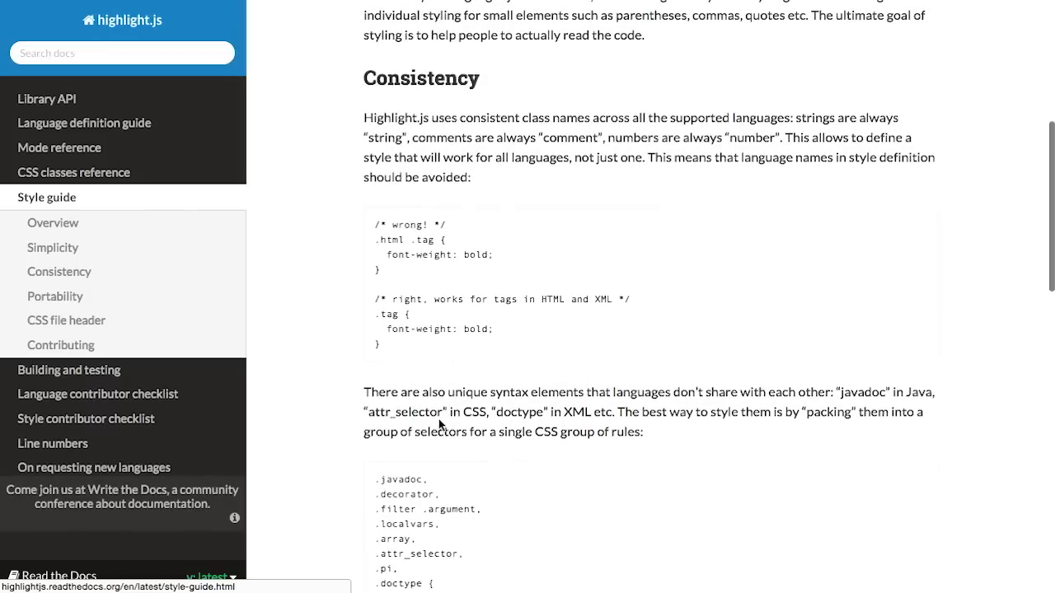
scroll(down, 3)
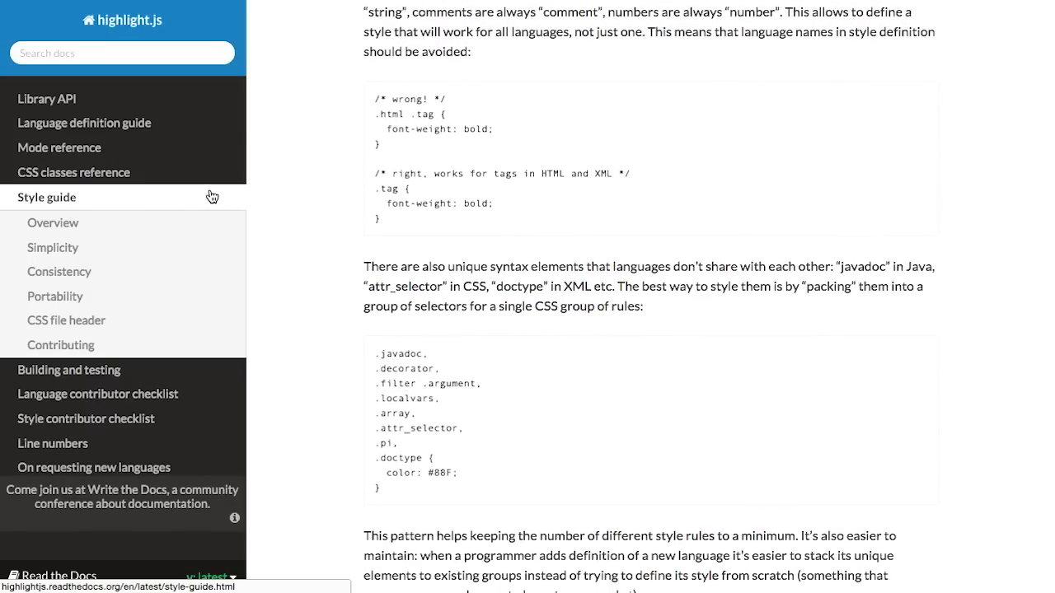
- Go to the Style guide page and jump to its Simplicity section
click(52, 247)
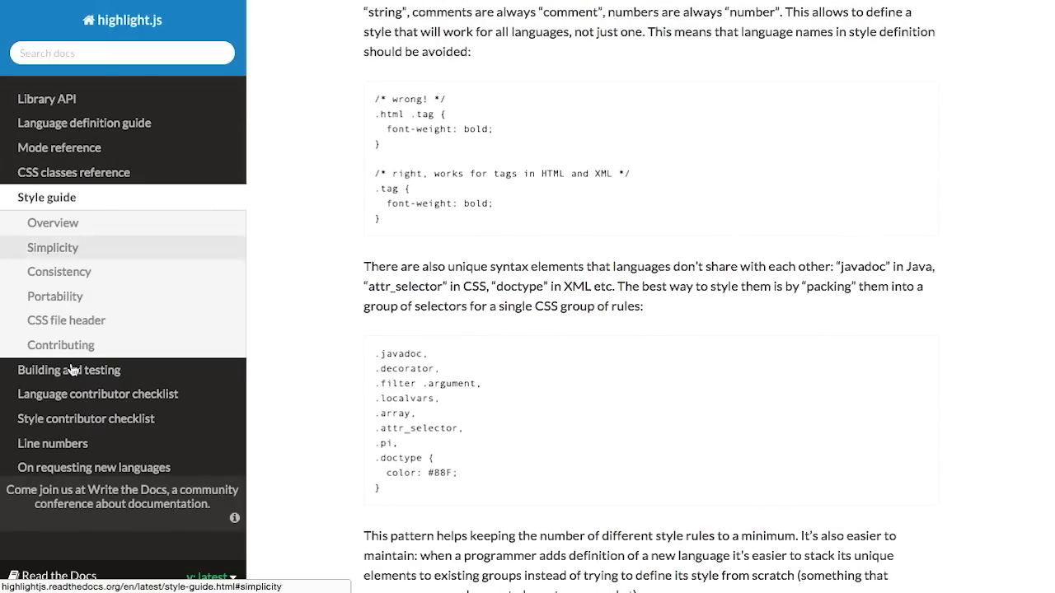
click(53, 444)
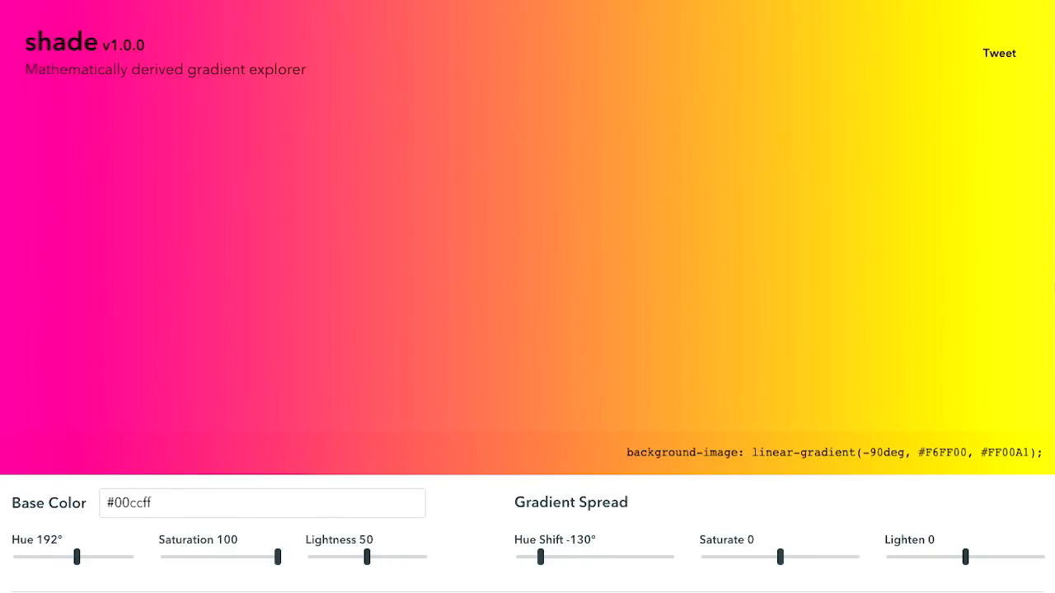
mouse_move(297, 471)
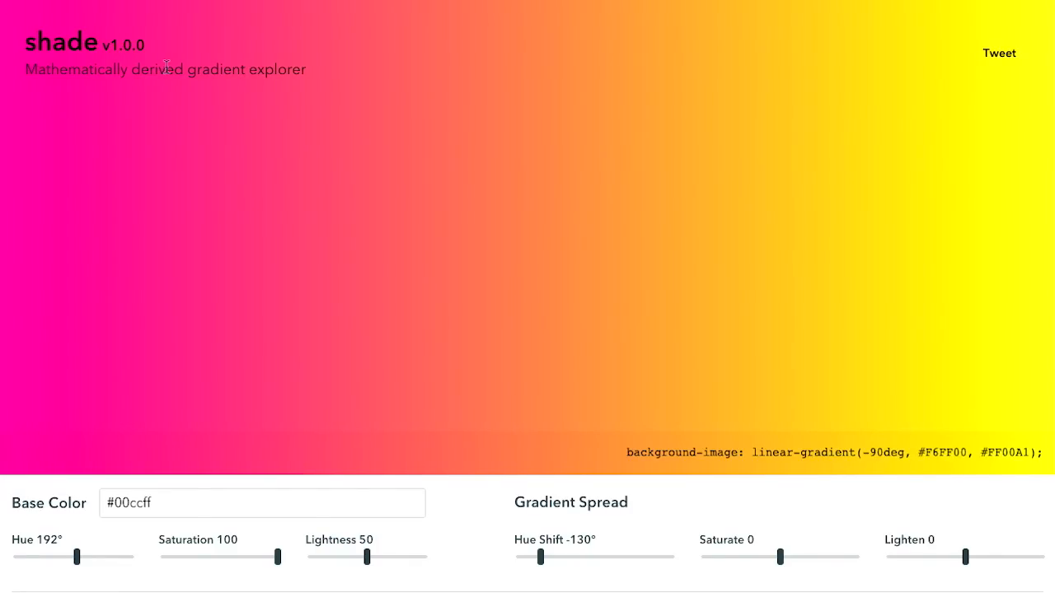
mouse_move(643, 201)
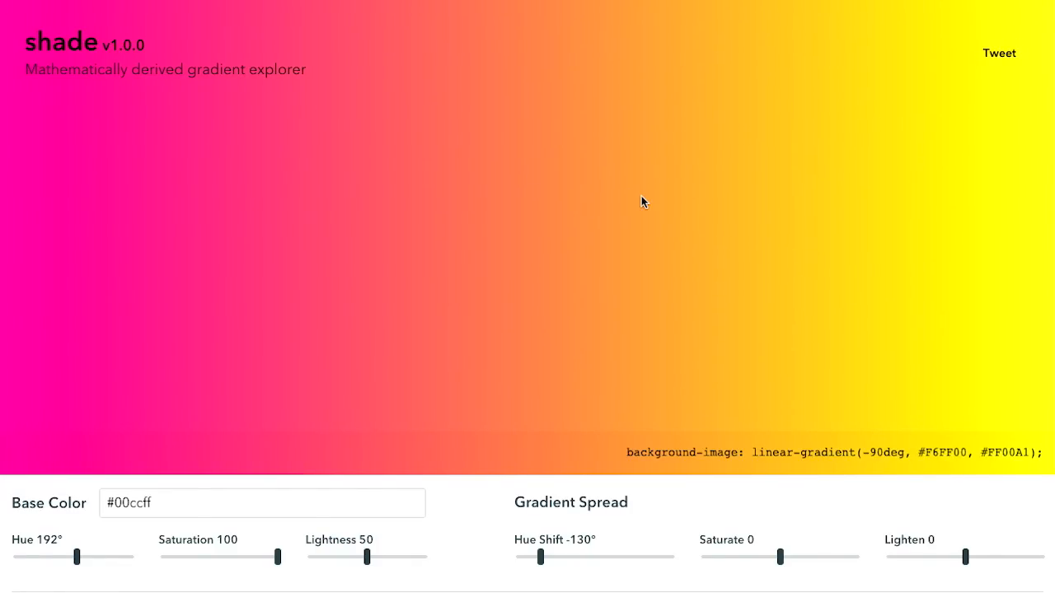
mouse_move(627, 448)
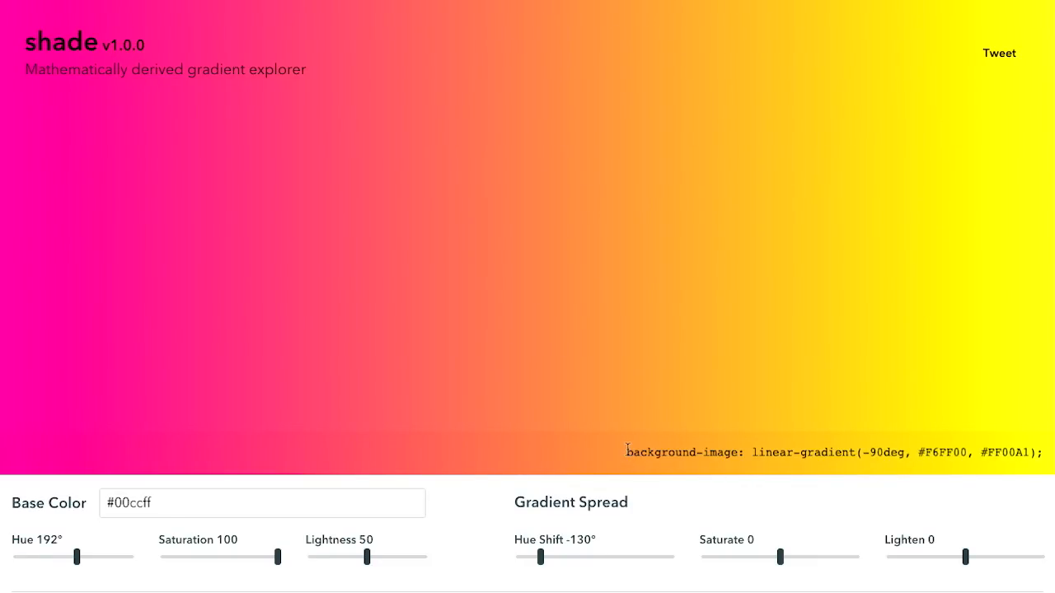
- Select the generated background-image gradient CSS line in Shade
triple_click(832, 452)
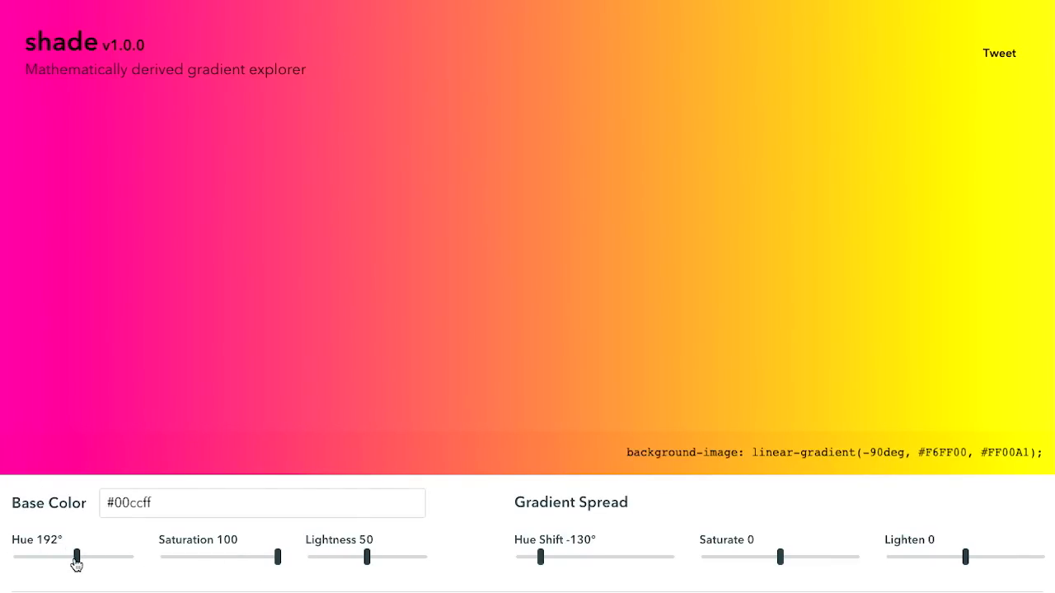
- Drag Hue to 290° (#BF00E6) and Hue Shift to −14° for a purple gradient with saturate 0.51, lighten 0.34
drag(76, 557, 92, 558)
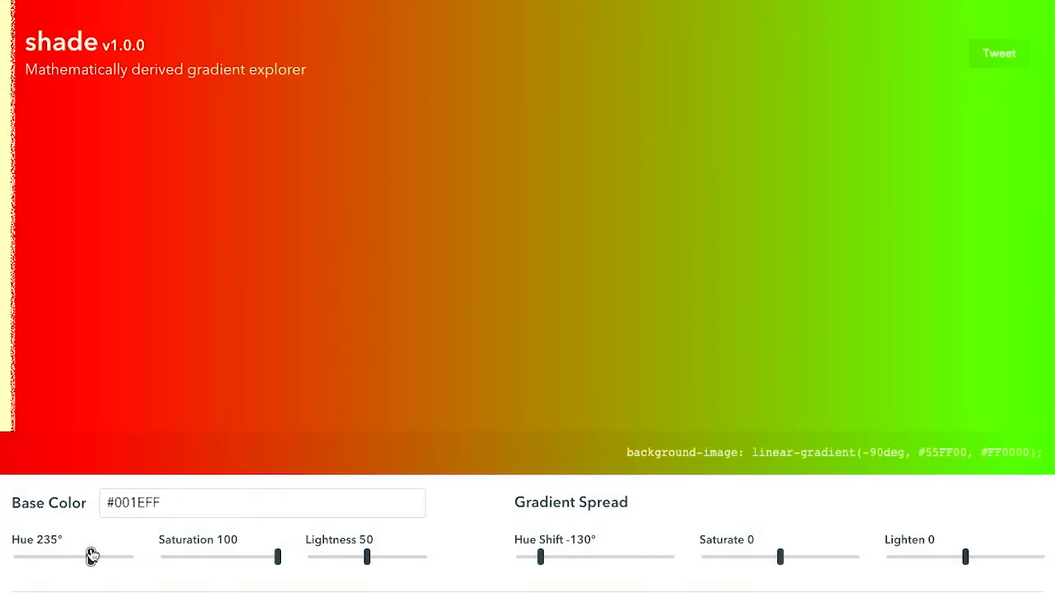
drag(93, 557, 119, 557)
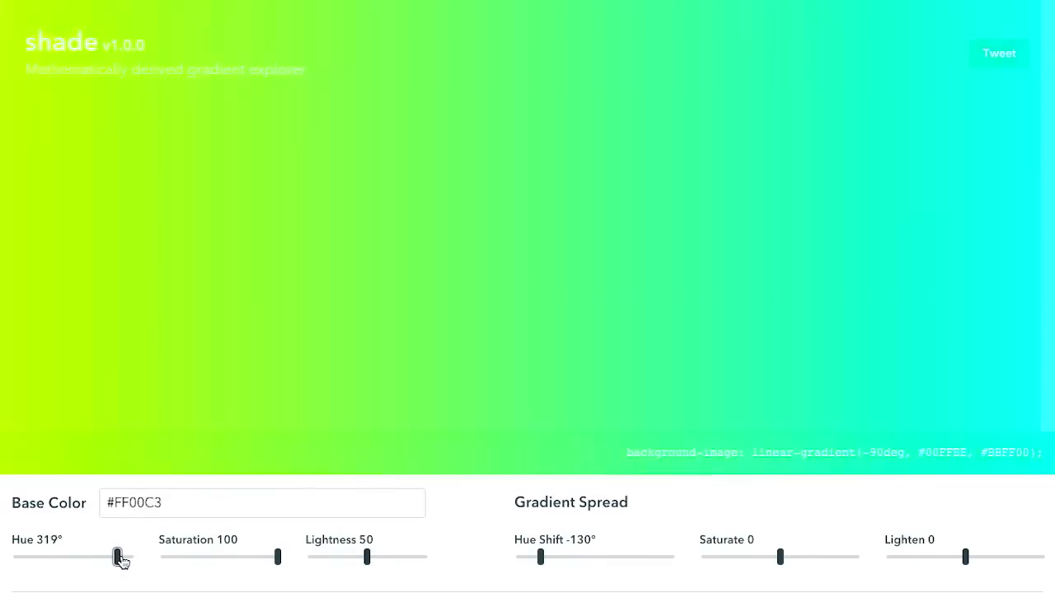
drag(119, 557, 62, 557)
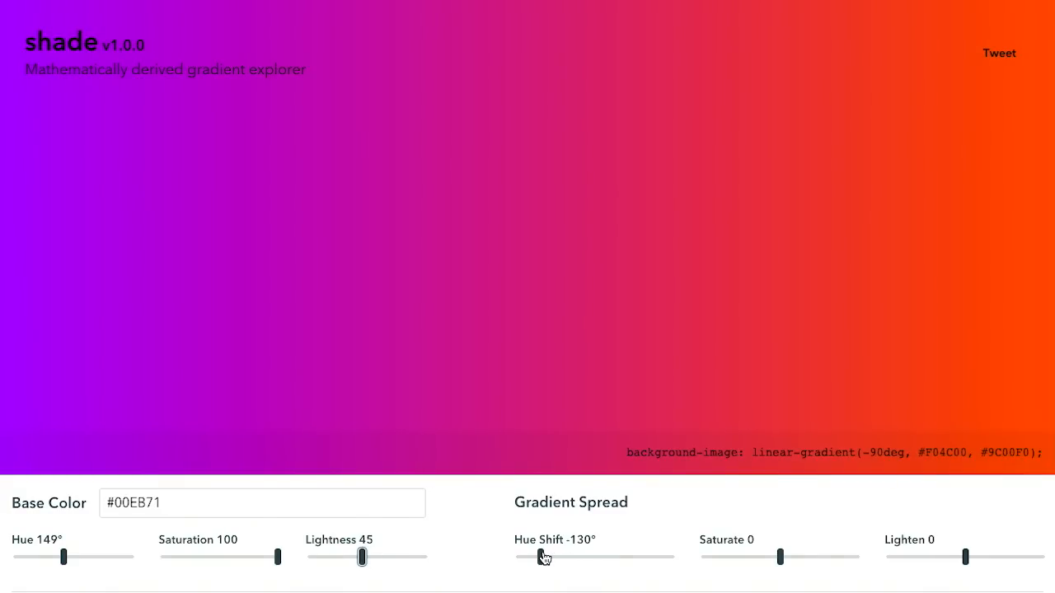
drag(544, 558, 587, 557)
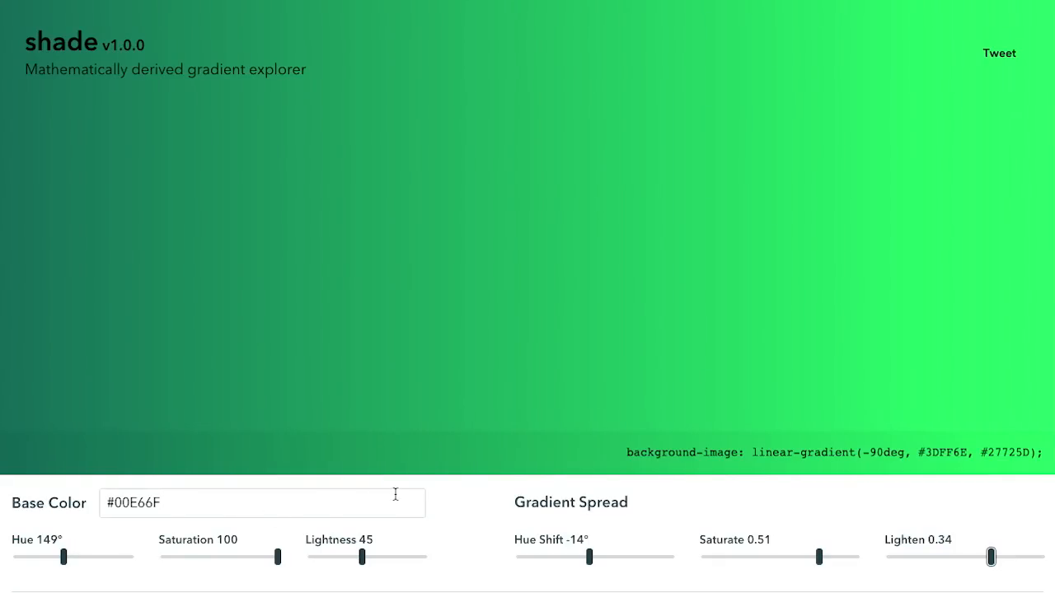
mouse_move(554, 535)
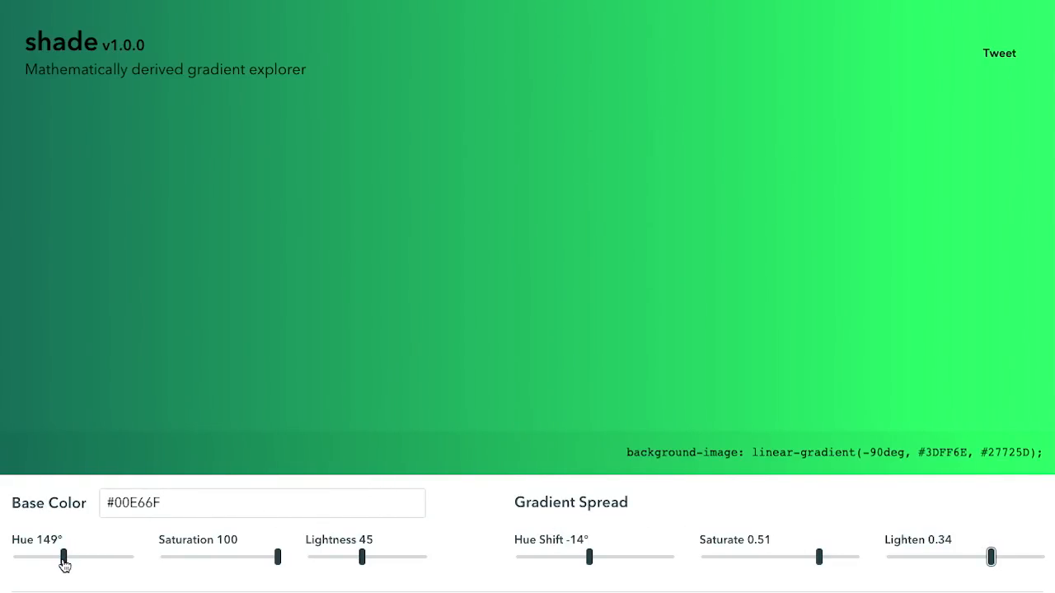
drag(62, 557, 109, 557)
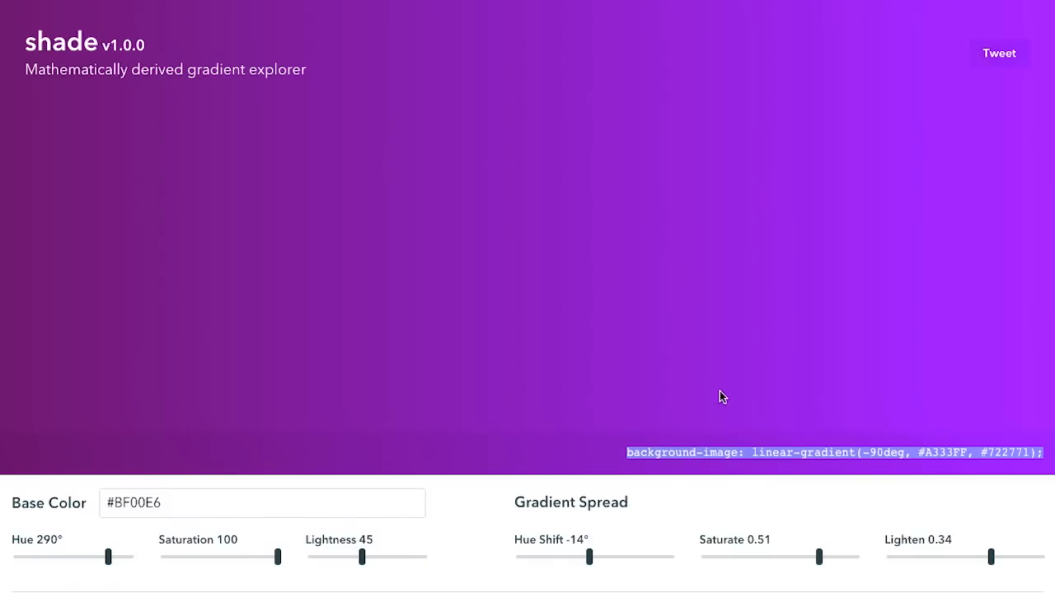
mouse_move(770, 475)
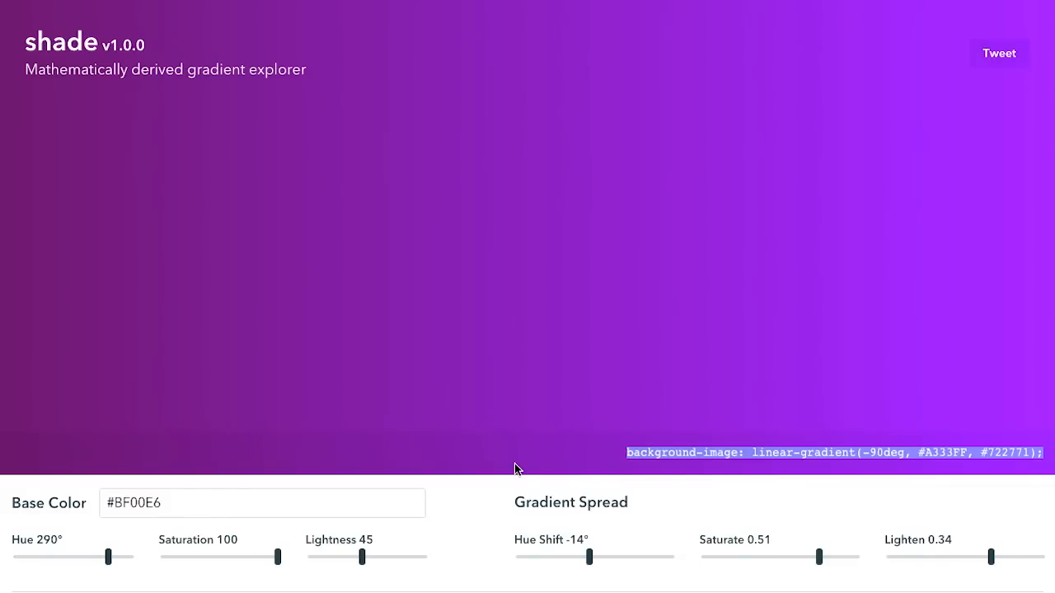
scroll(down, 3)
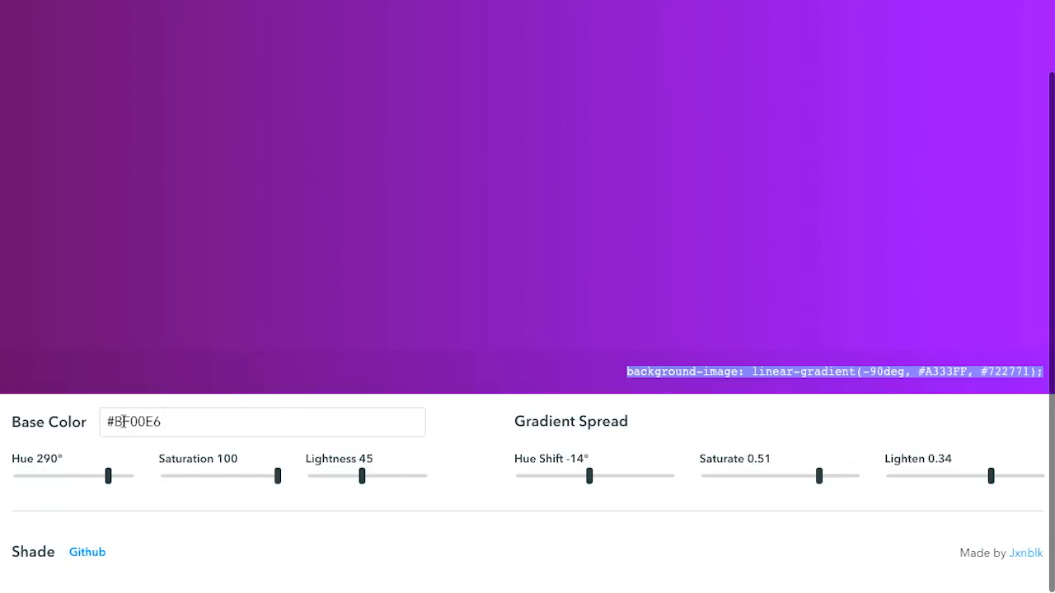
scroll(up, 3)
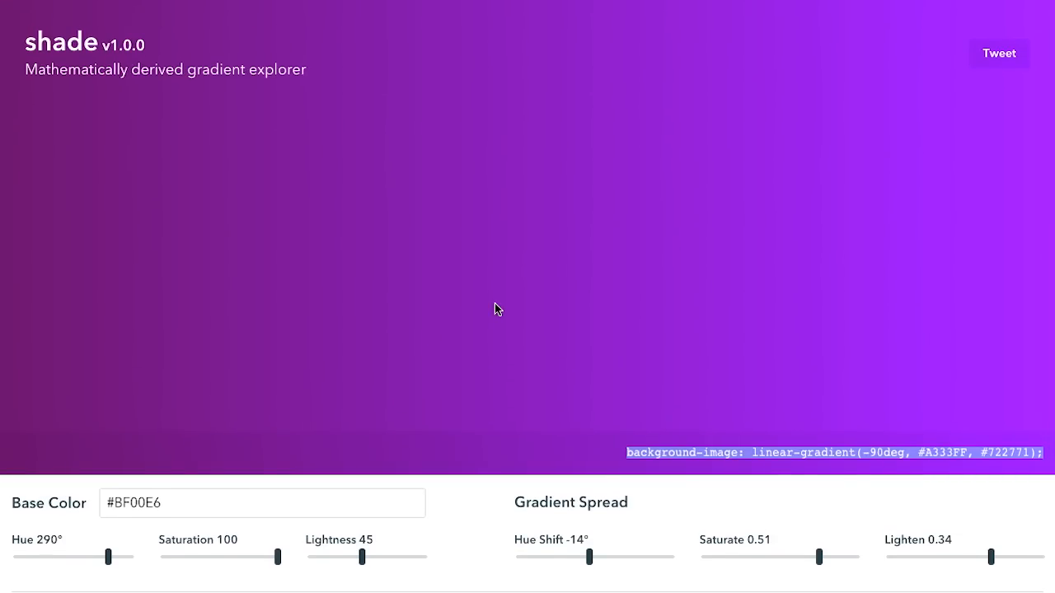